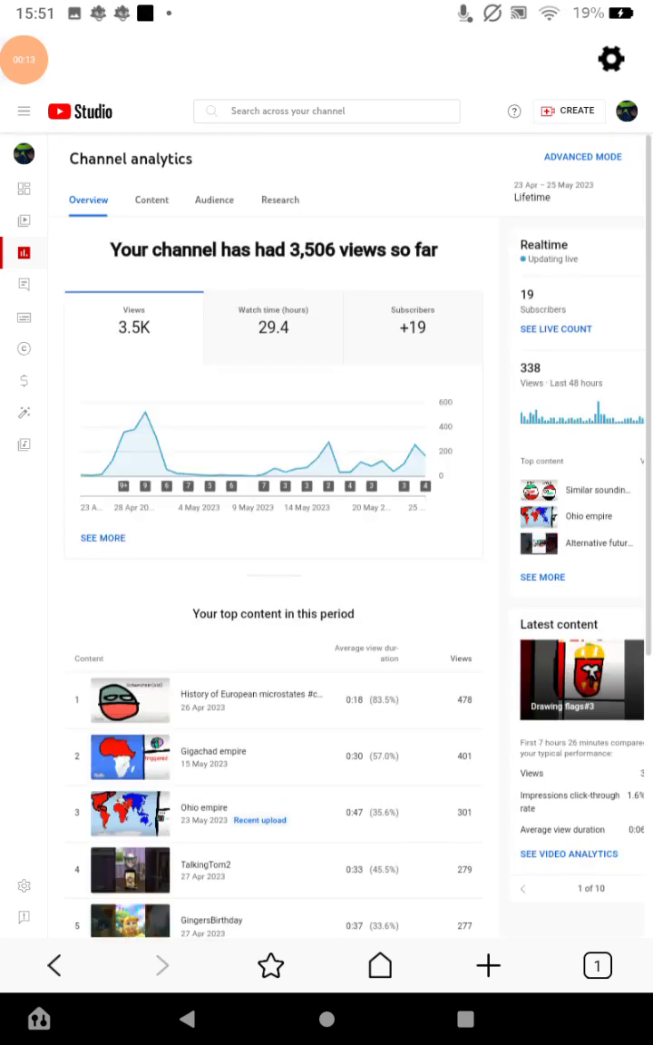
Switch the overview date range from Lifetime to Last 28 days (2,986 views, 26.3 watch hours)
scroll("down", 3)
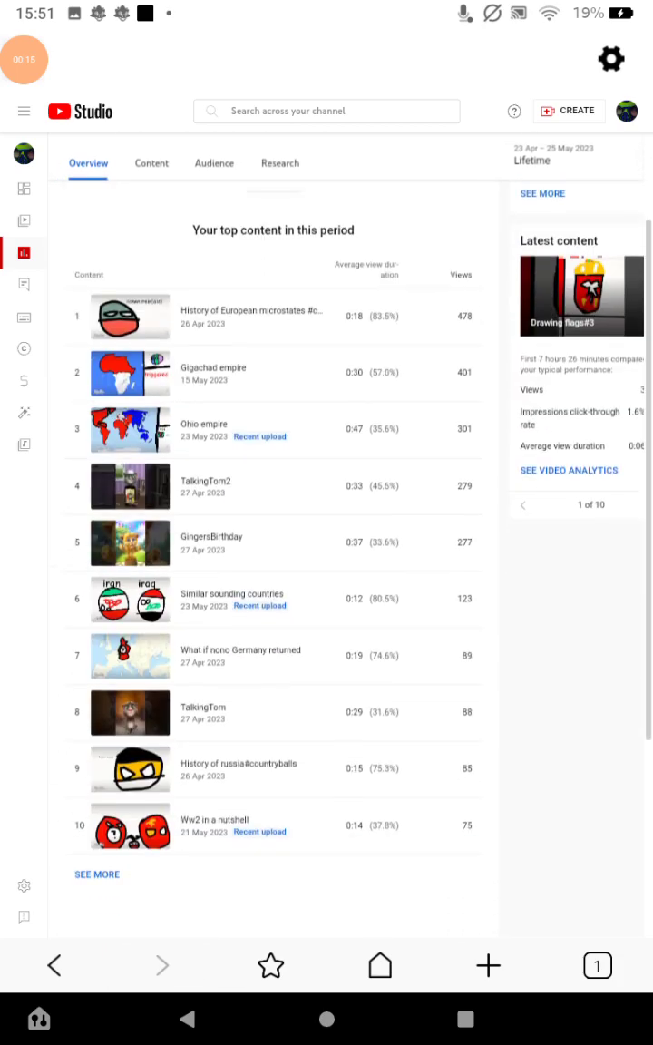
scroll("up", 3)
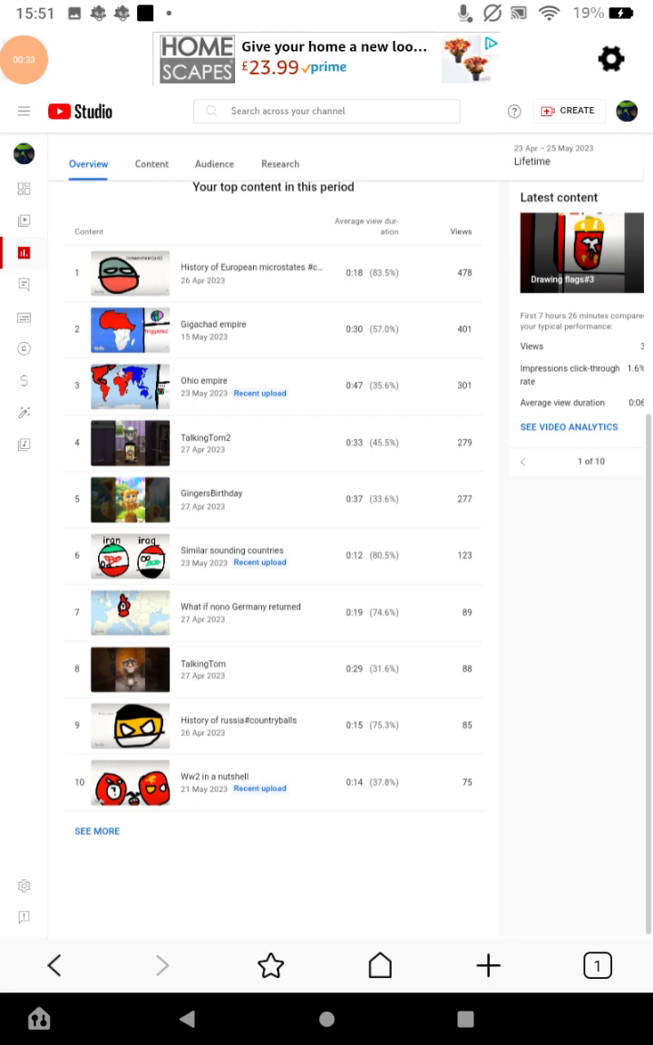
scroll("up", 3)
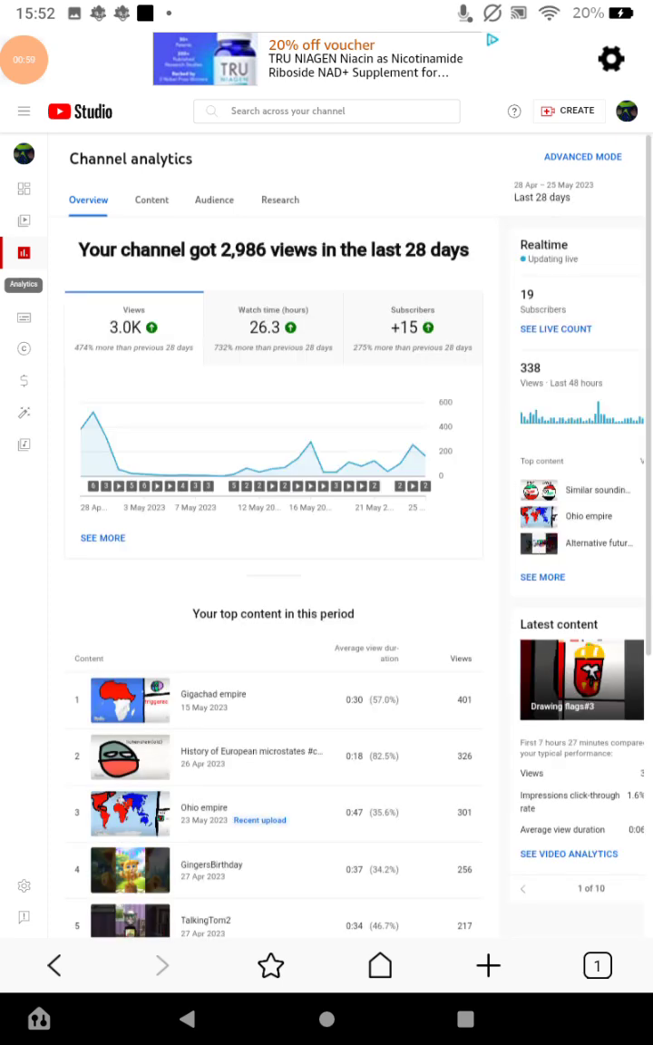
Switch to the Audience report showing 9 returning viewers, 2.4K unique viewers, +15 subscribers
left_click(215, 199)
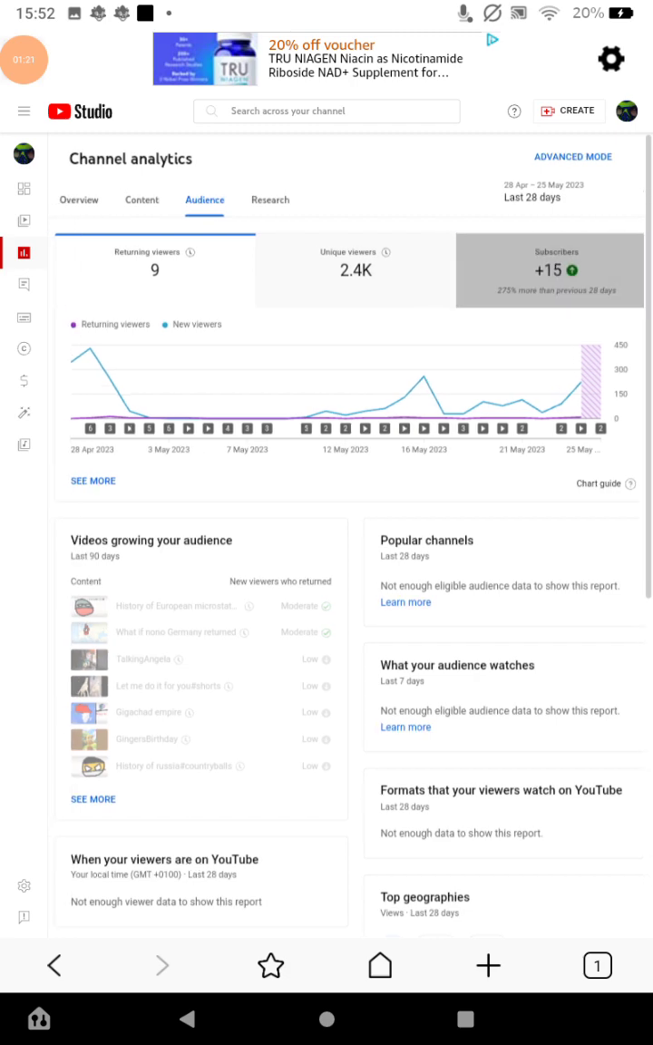
scroll("down", 3)
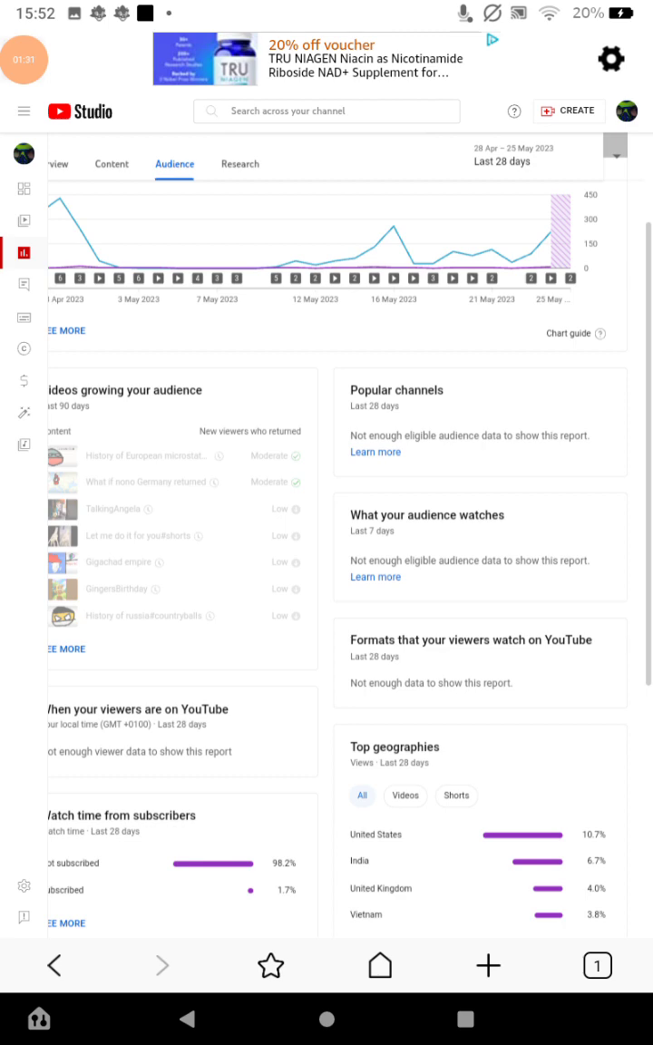
scroll("down", 3)
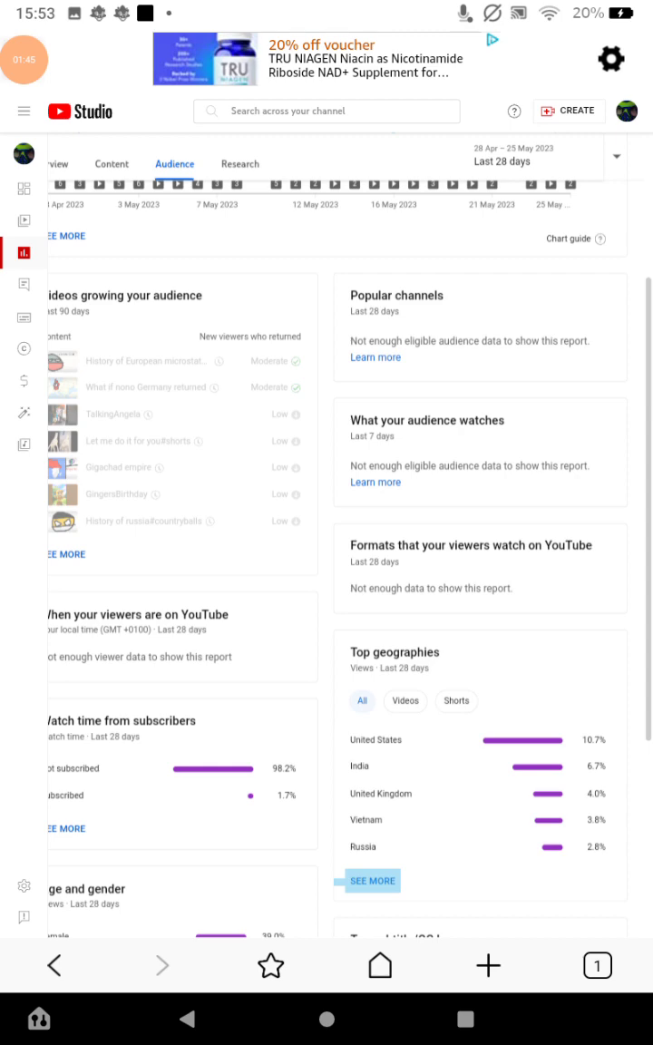
Expand Top geographies into the full country report, United States leading with 320 views
left_click(373, 881)
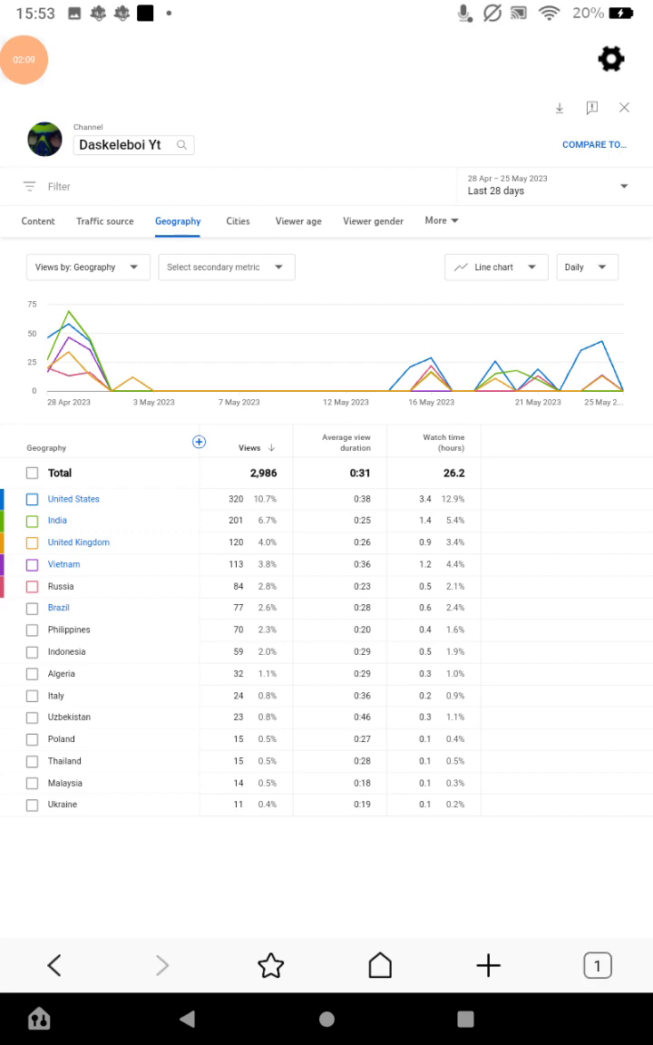
Search Google for youtube and go to the Daskeleboi Yt channel page from the results
left_click(488, 966)
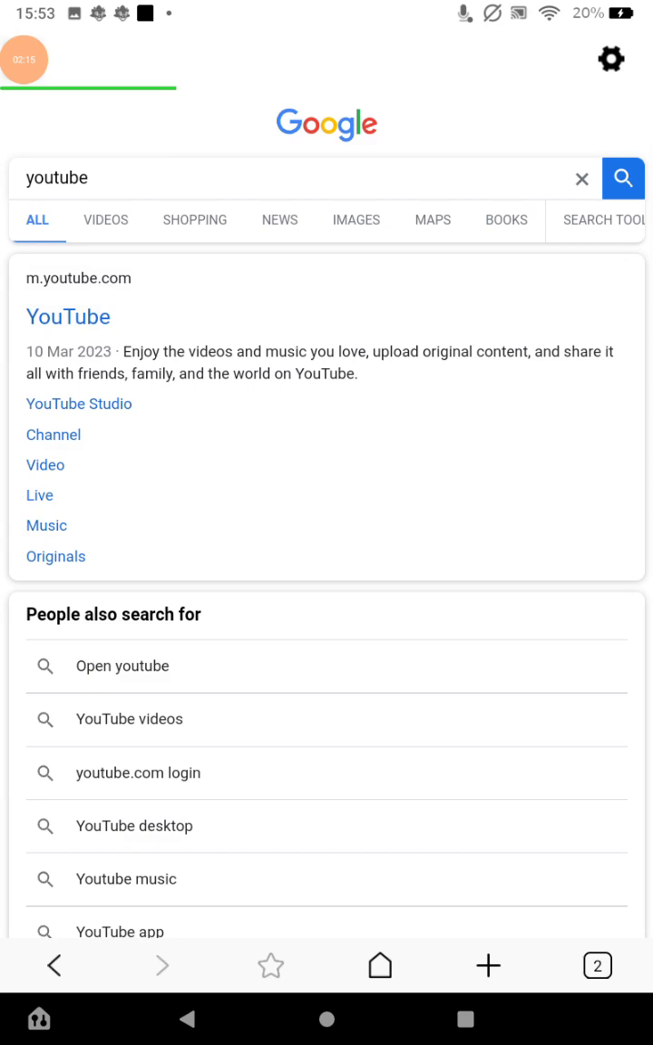
left_click(67, 317)
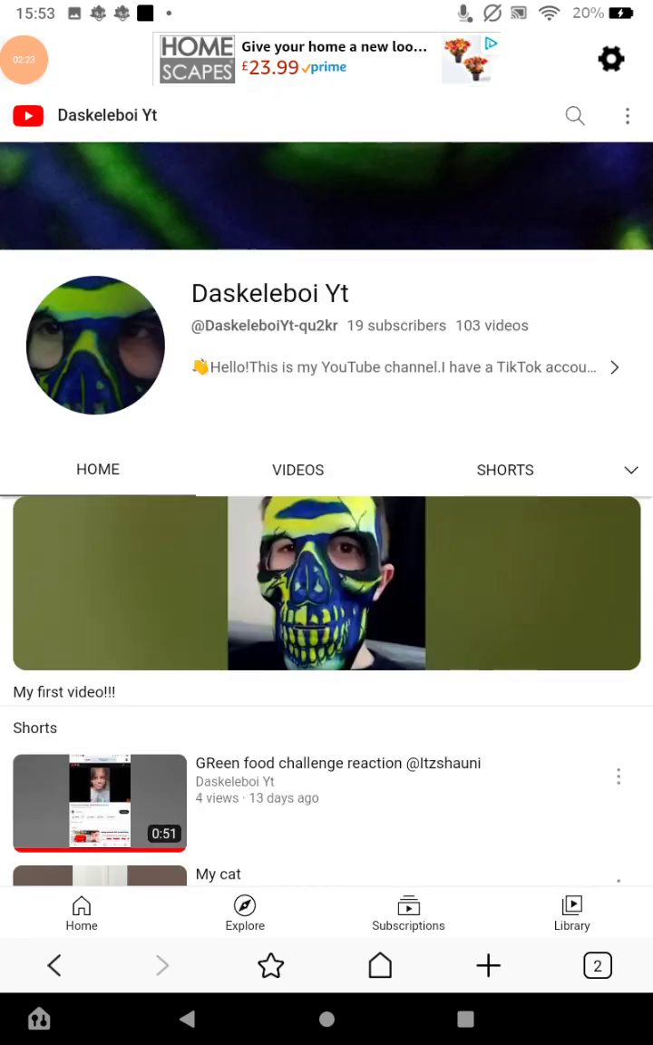
Browse the channel's Videos list of latest uploads down to 'Where are my viewers from?'
left_click(297, 470)
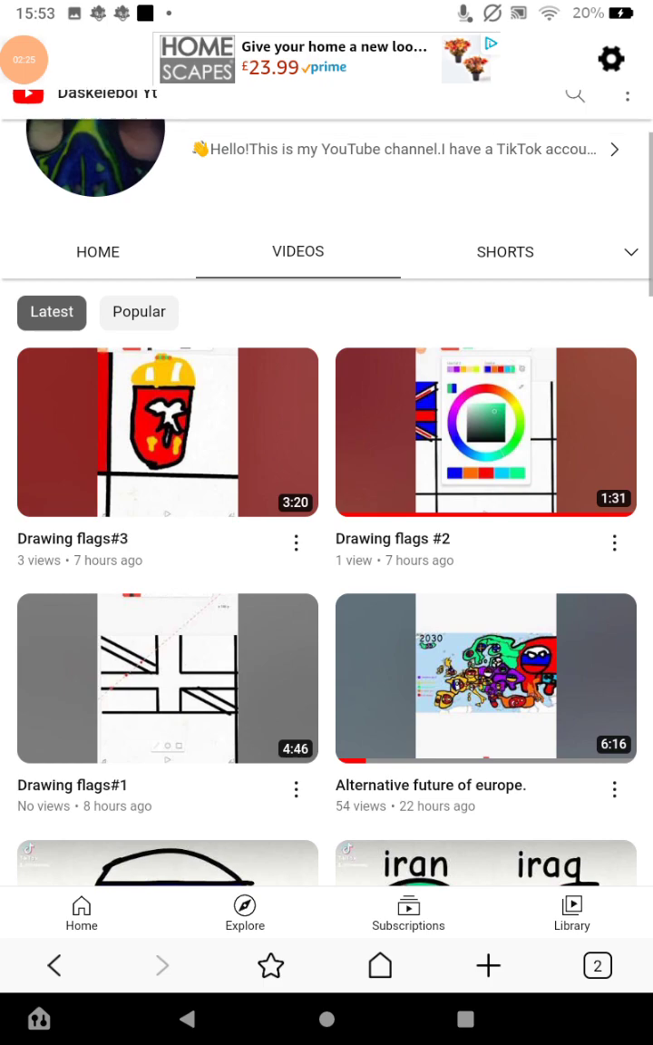
scroll("up", 3)
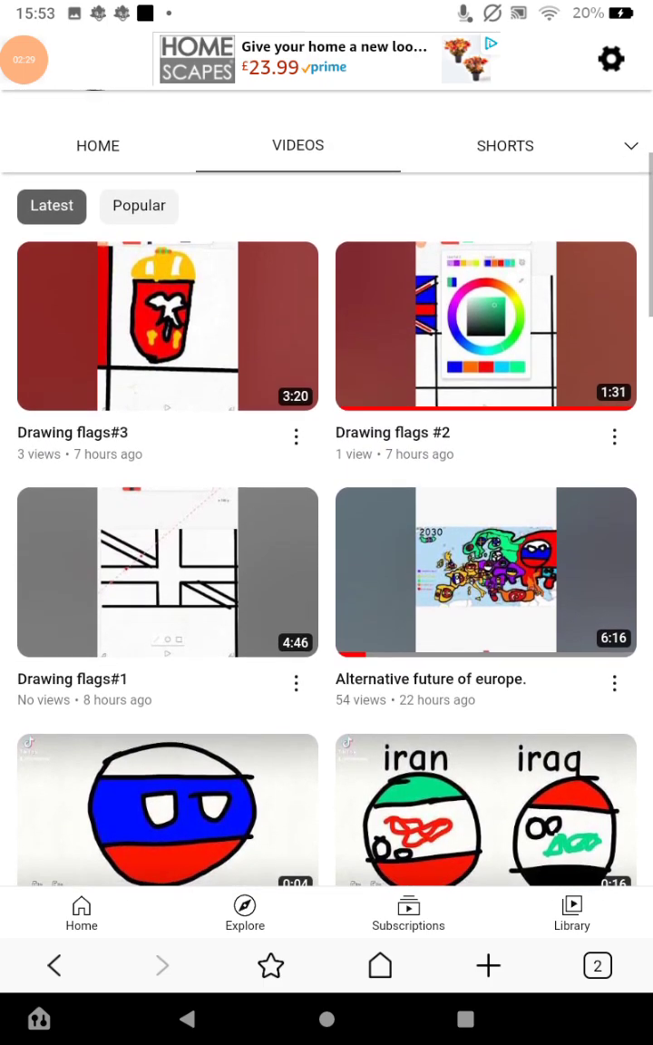
scroll("down", 3)
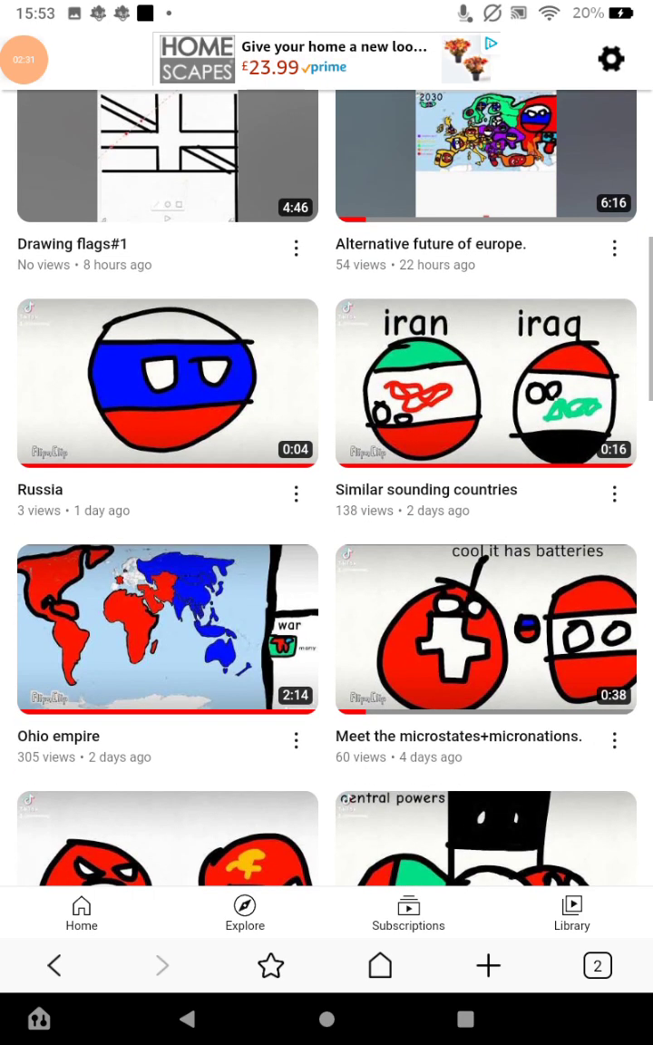
scroll("down", 3)
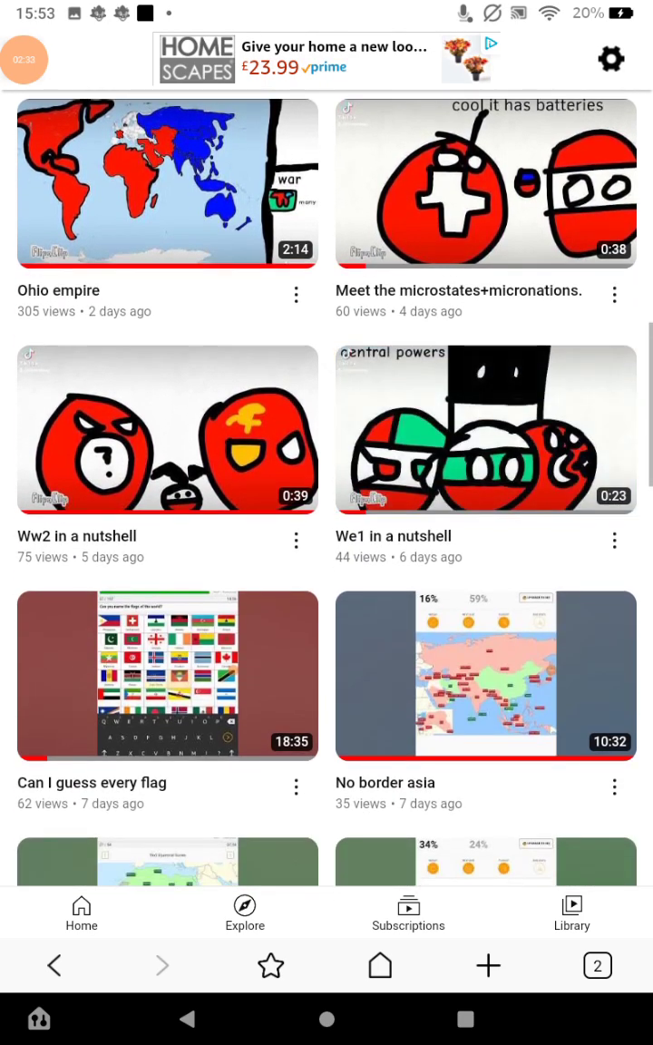
scroll("down", 3)
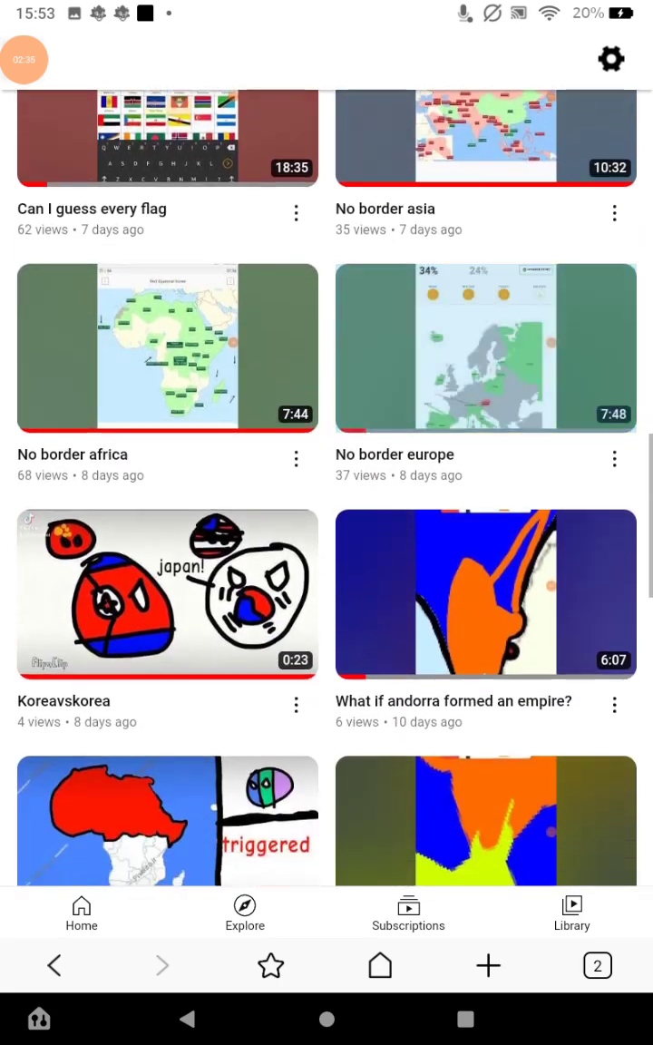
scroll("down", 3)
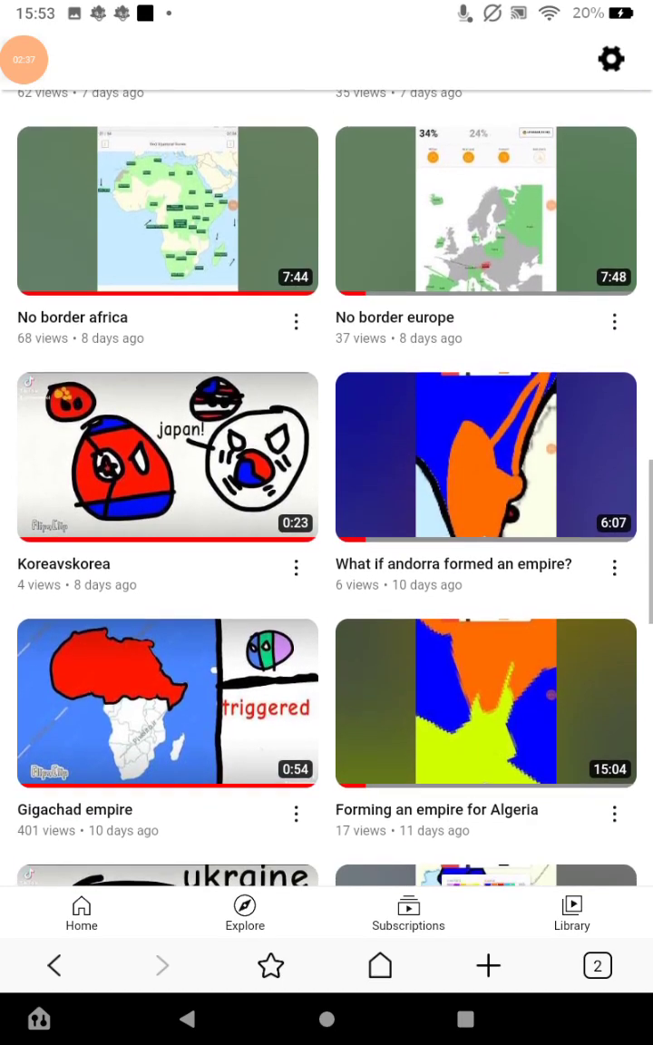
scroll("down", 3)
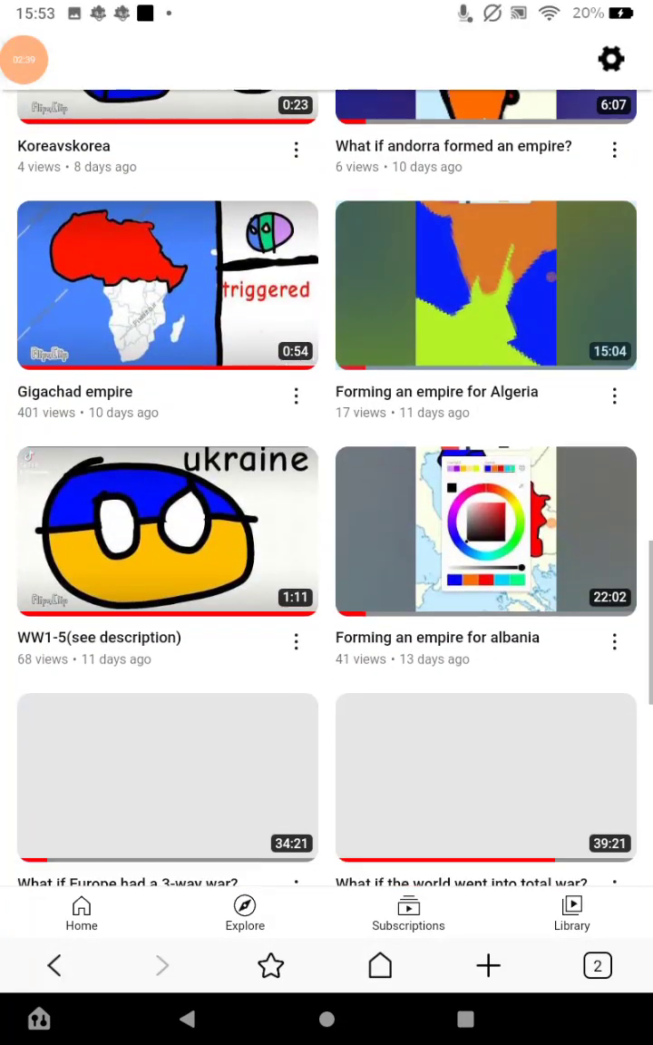
scroll("down", 3)
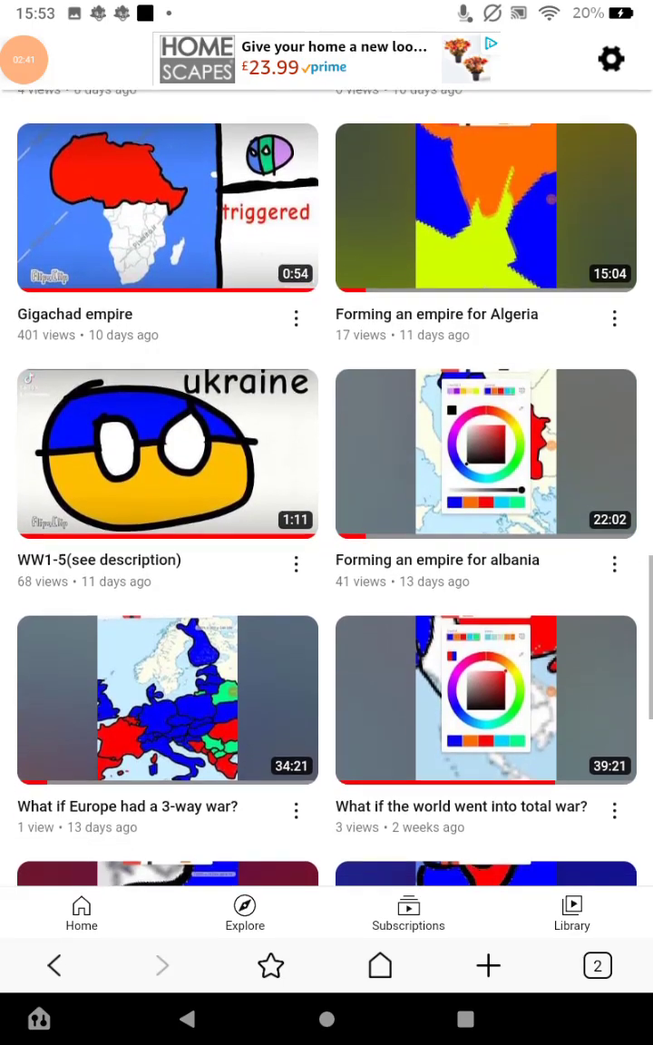
scroll("down", 3)
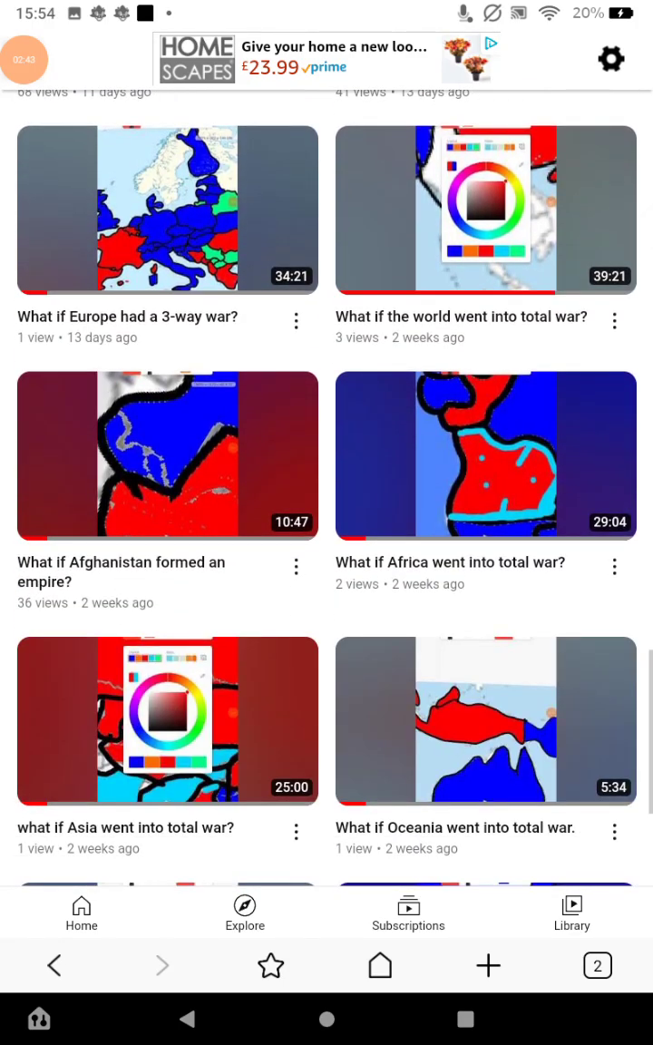
scroll("down", 3)
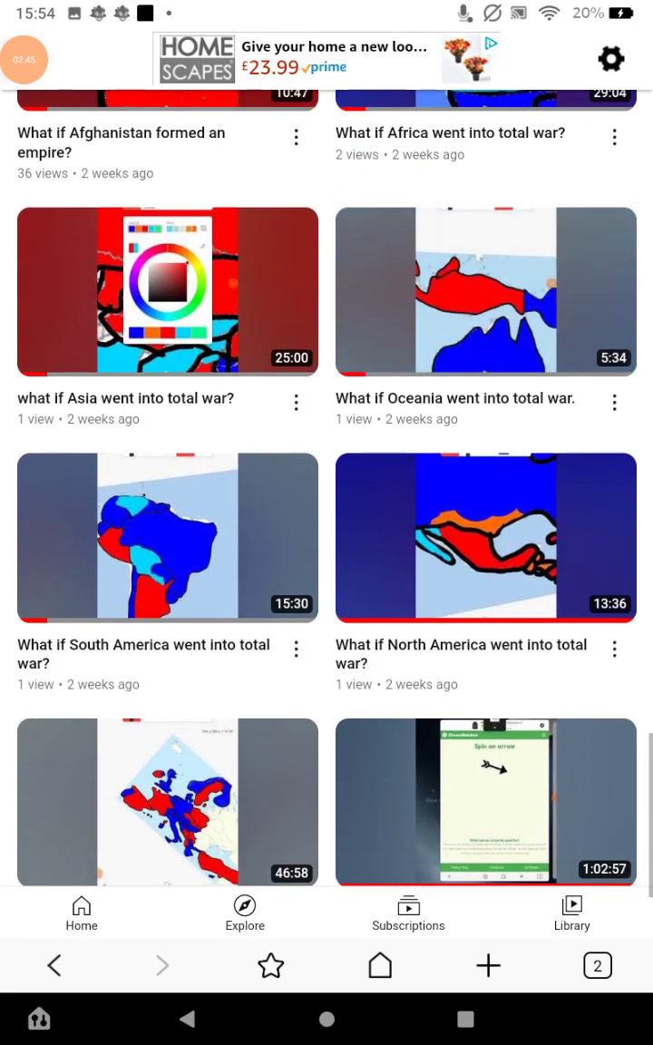
scroll("down", 3)
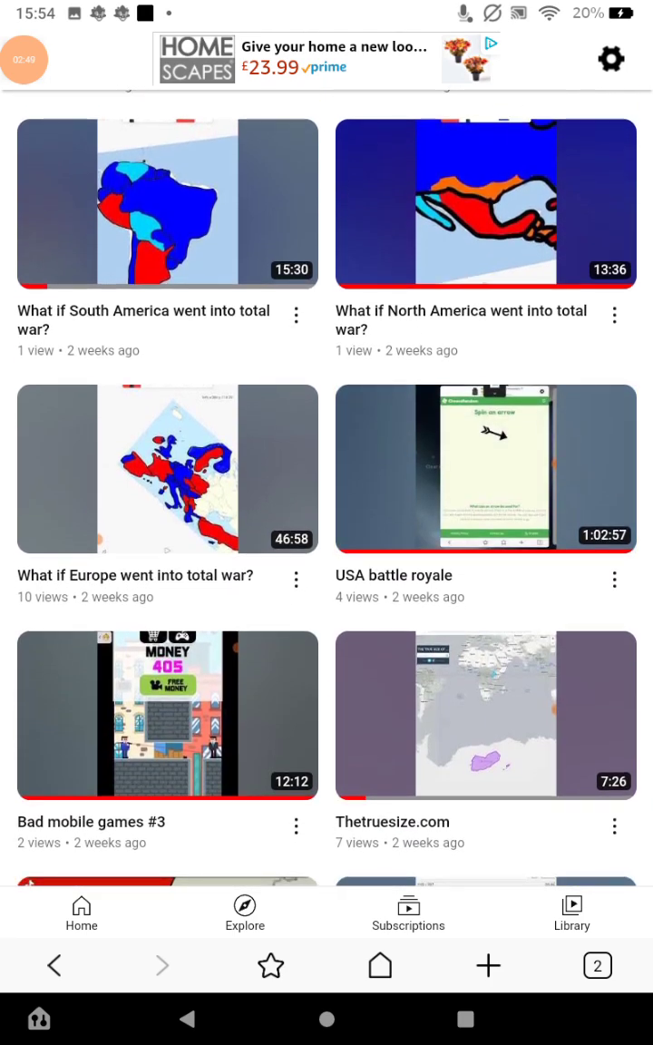
scroll("down", 3)
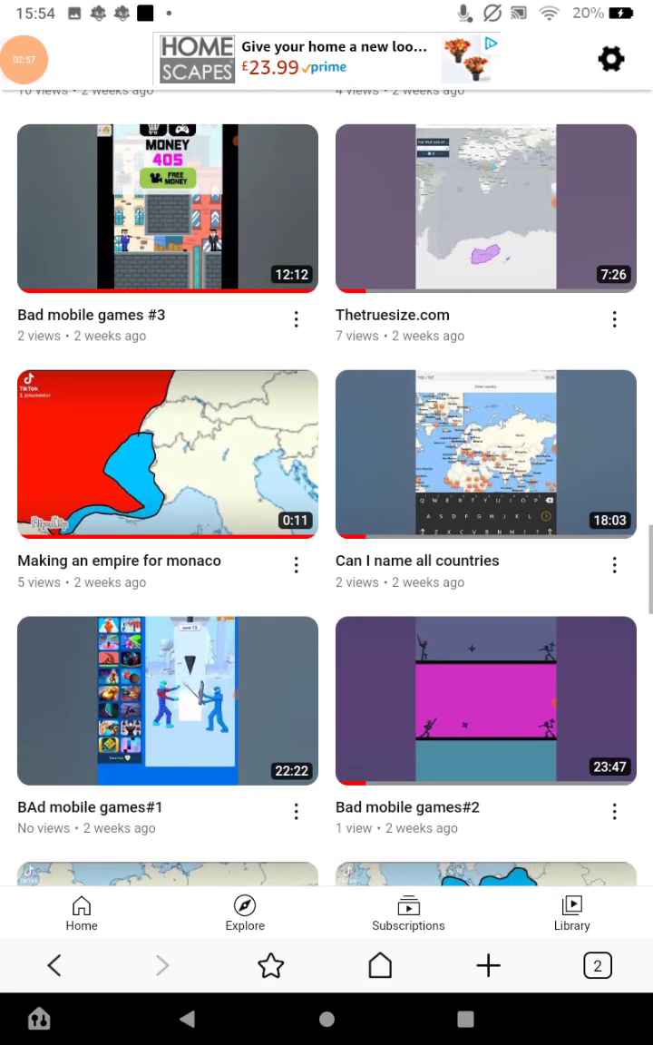
scroll("down", 3)
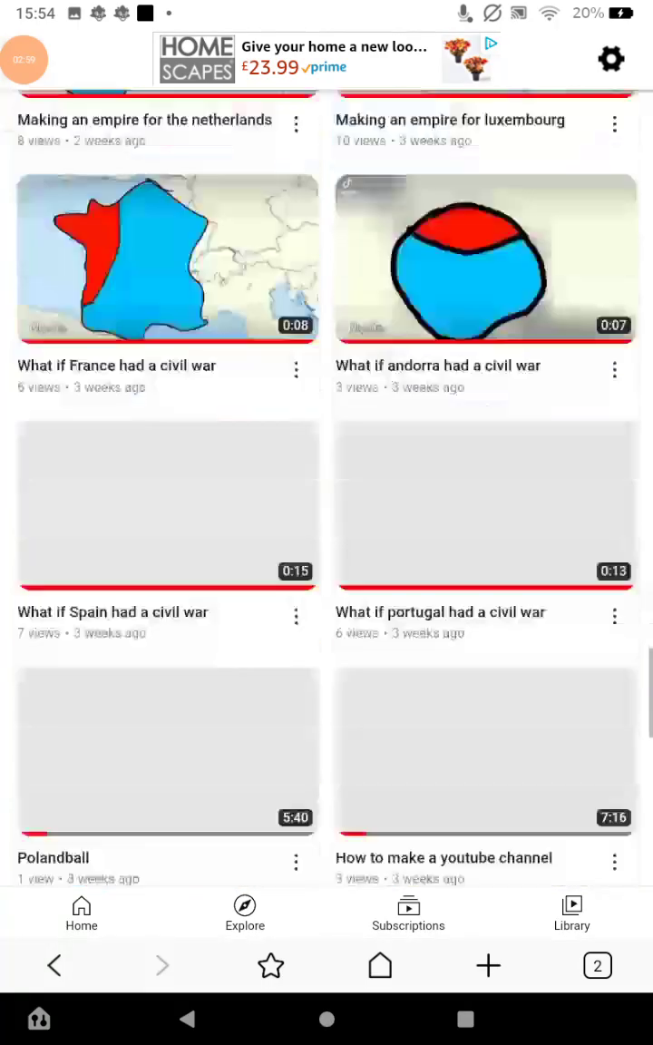
scroll("down", 3)
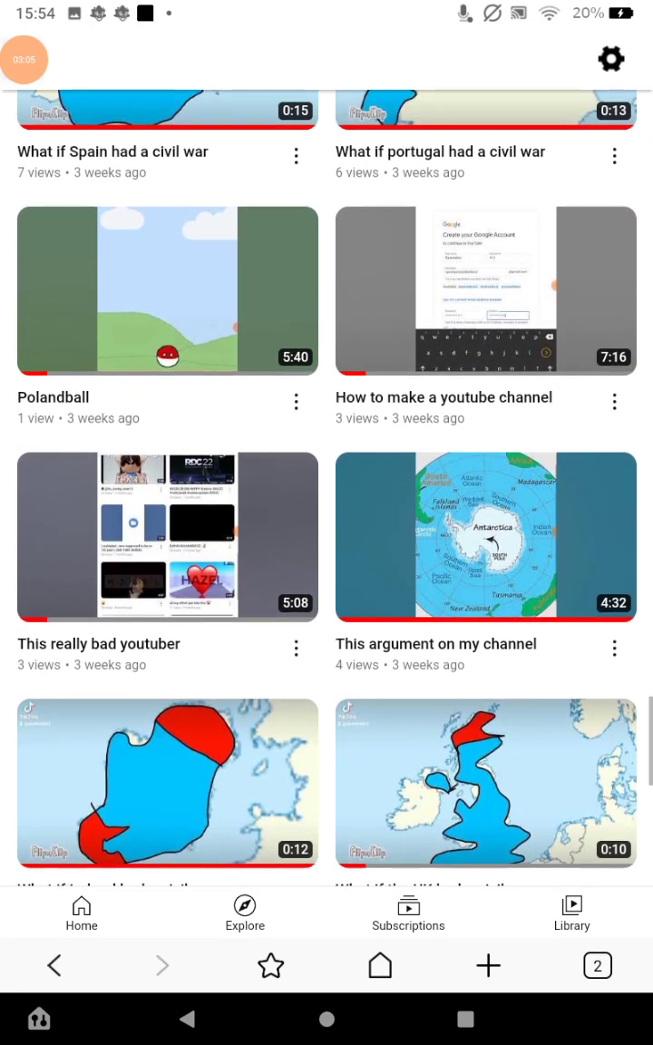
scroll("down", 3)
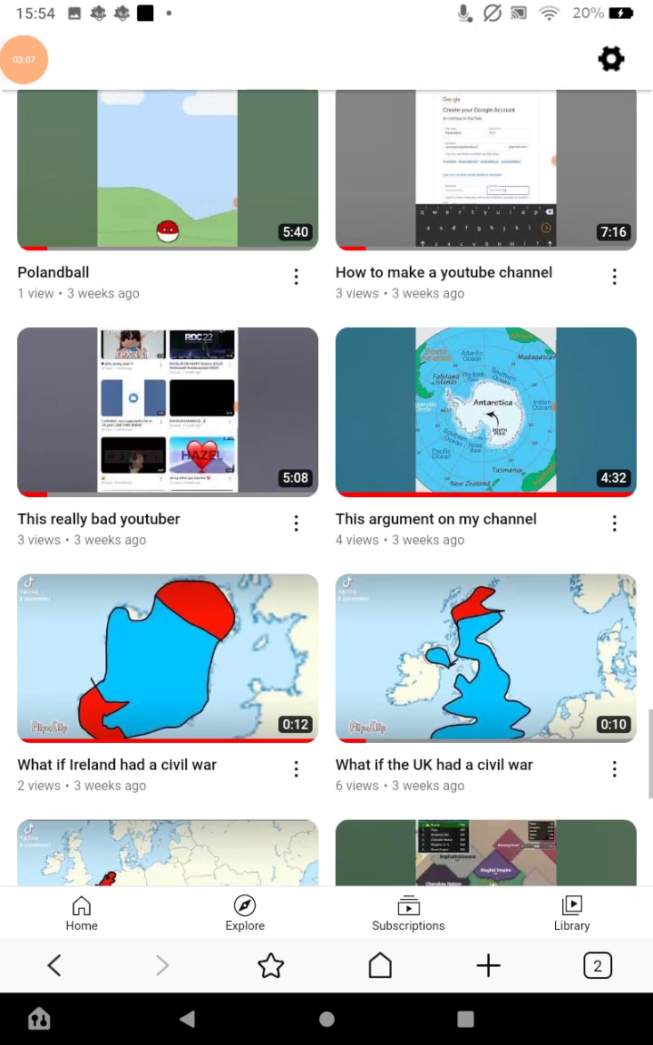
scroll("down", 3)
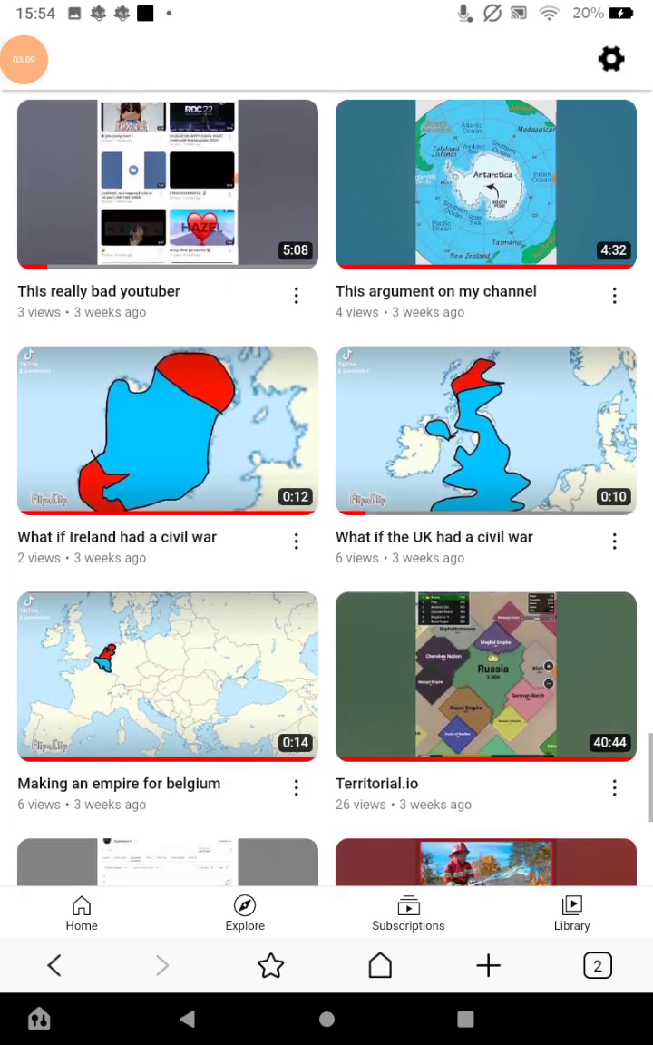
scroll("up", 3)
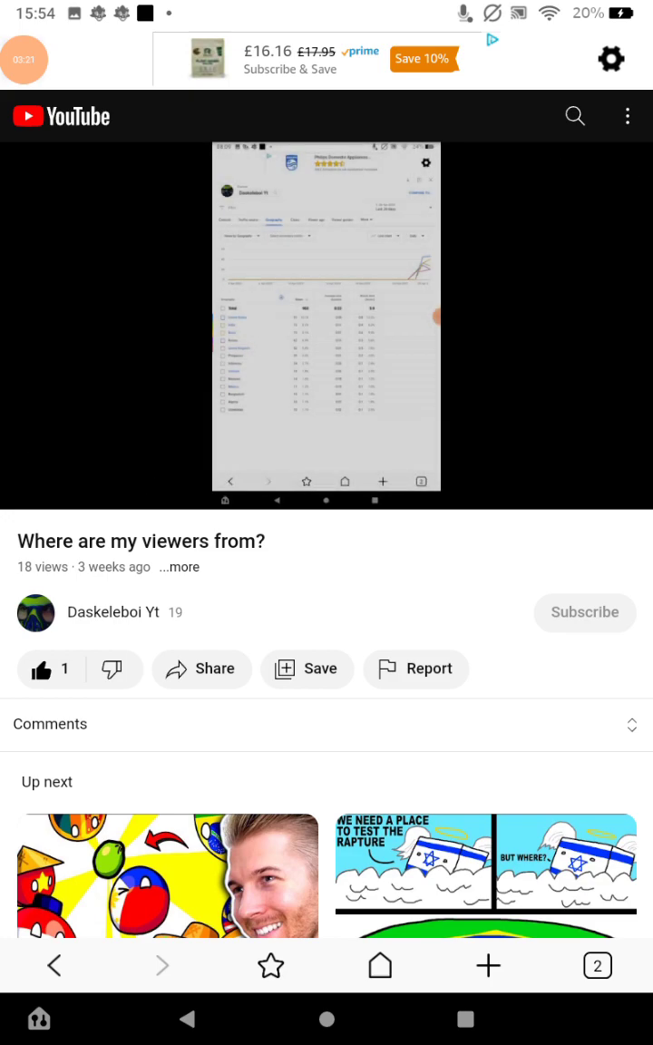
Play 'Where are my viewers from?', showing a geography report with 903 views, United States at 91
left_click(327, 318)
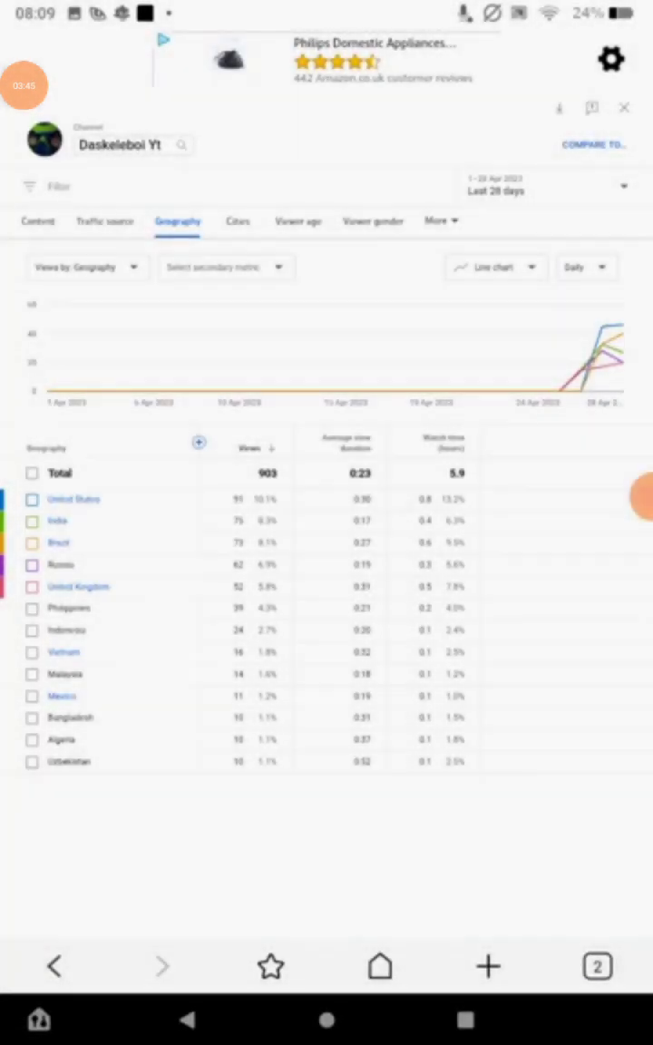
Return to the YouTube Studio analytics tab and close the Geography report back to Audience
left_click(597, 965)
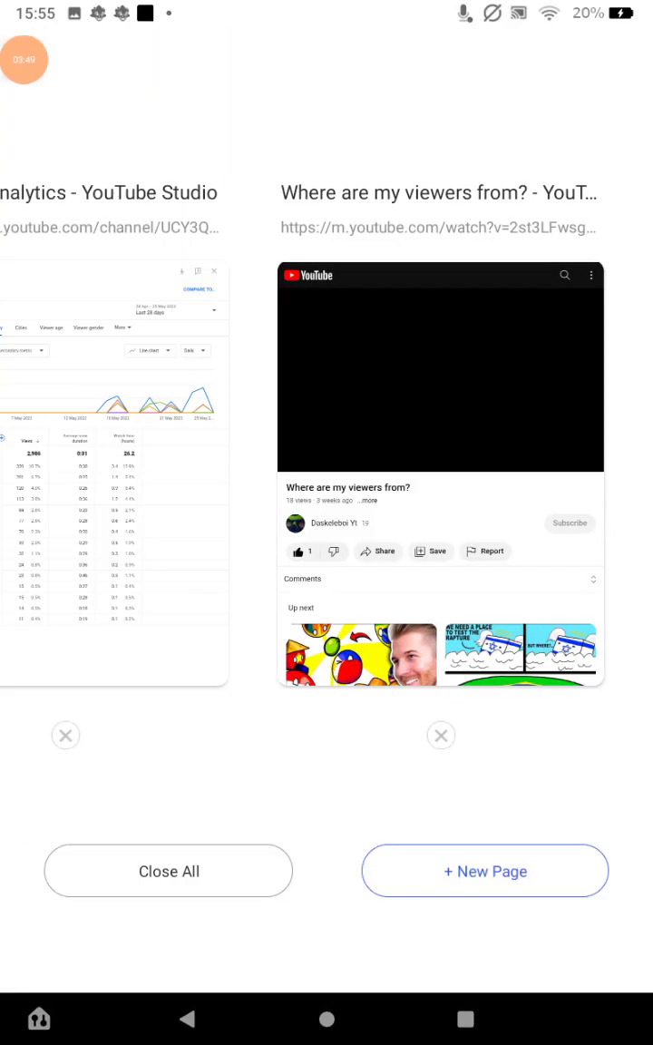
left_click(113, 477)
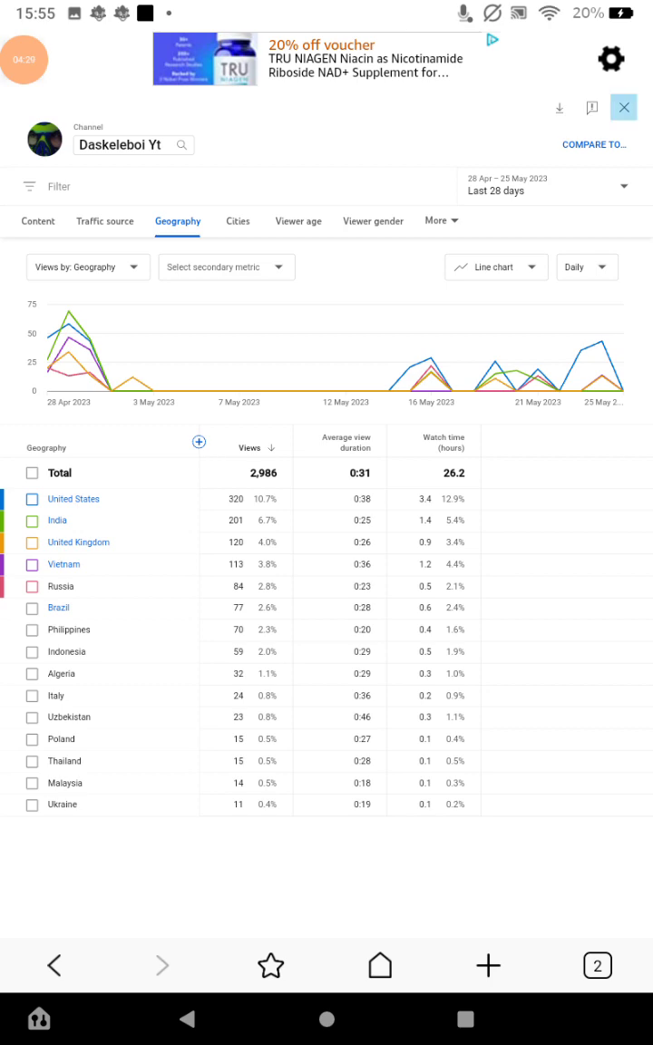
left_click(624, 107)
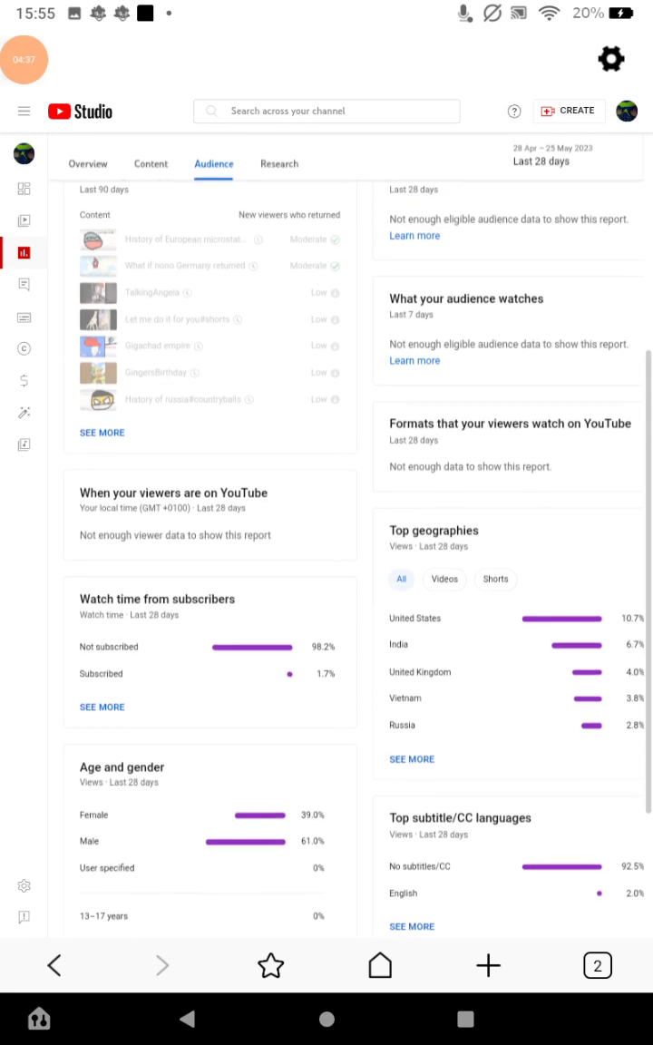
Bring the Age and gender card into view: 61.0% male, 35–44 largest at 35.3%
scroll("up", 3)
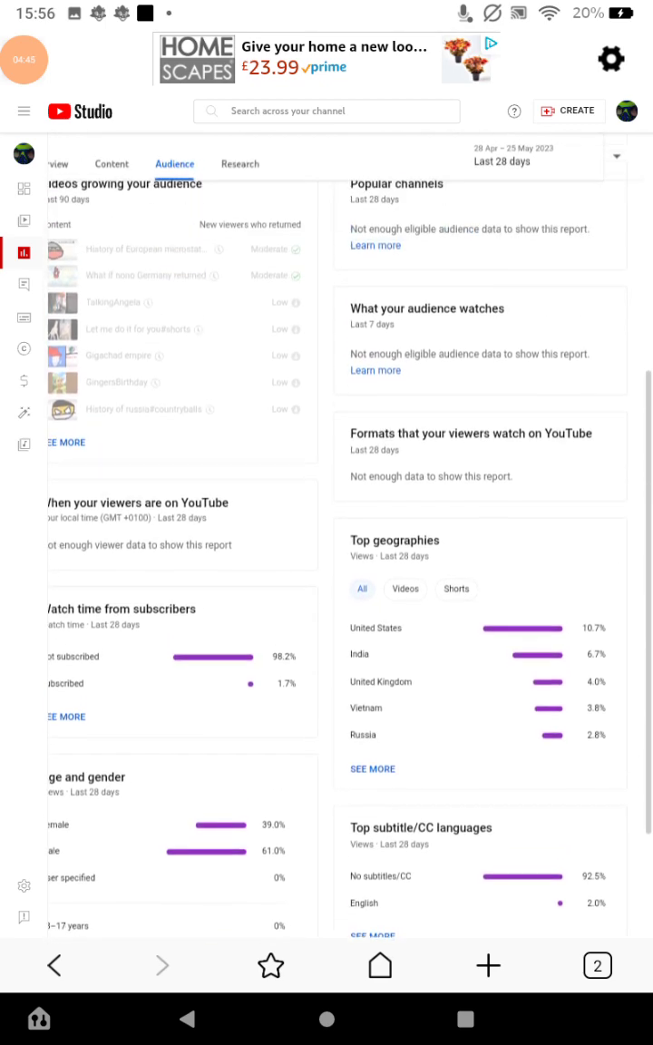
scroll("down", 3)
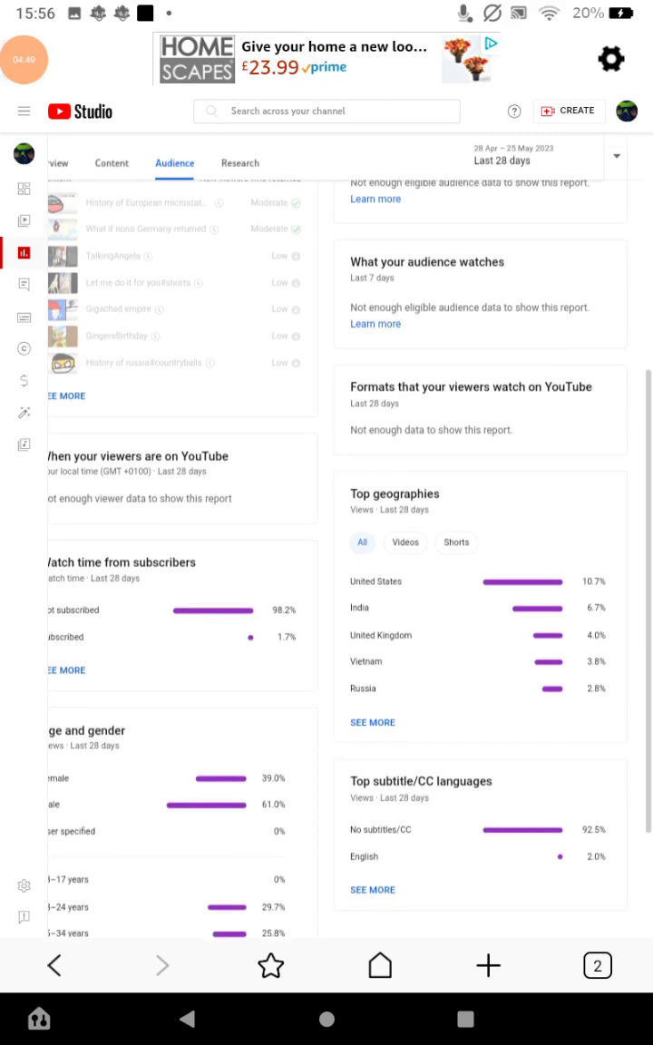
scroll("down", 3)
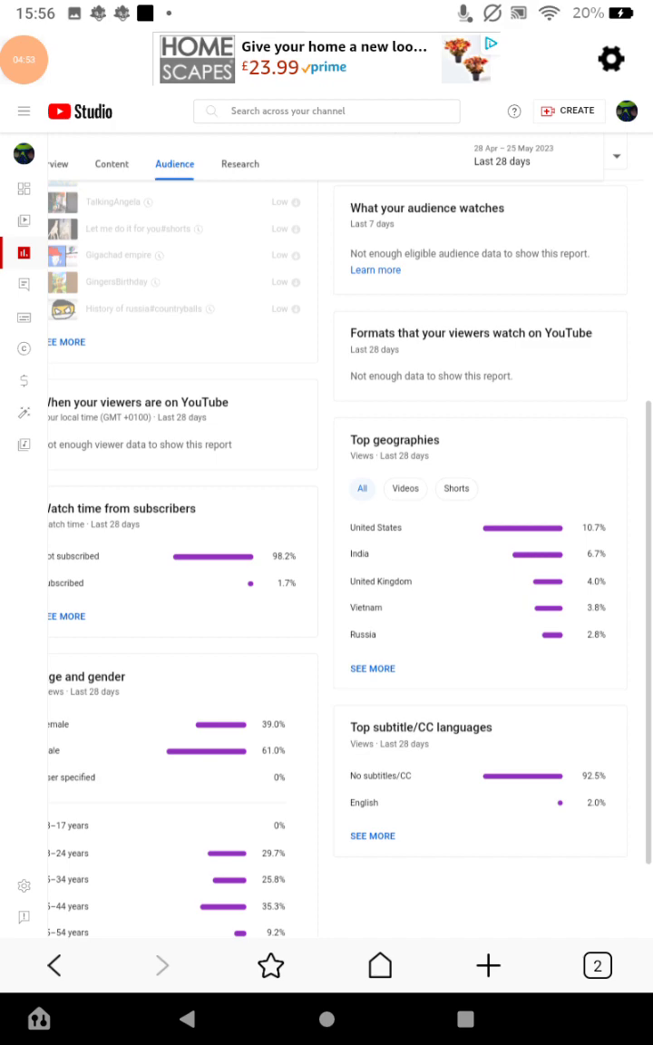
left_click(372, 836)
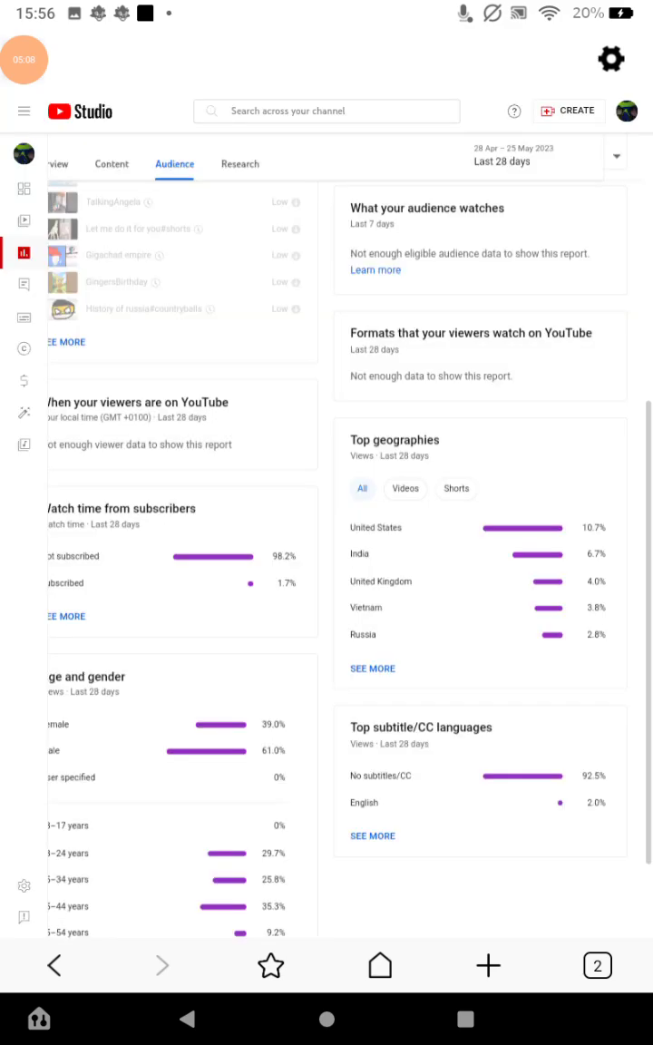
scroll("down", 3)
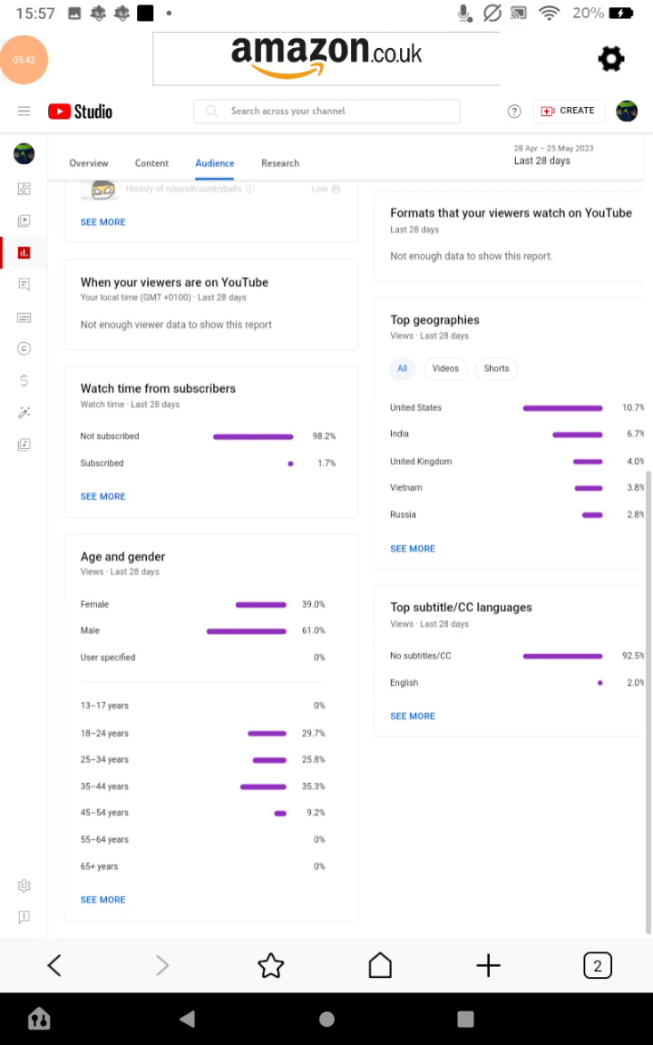
Go back to the top and switch to the Research report, then head to Content
scroll("up", 3)
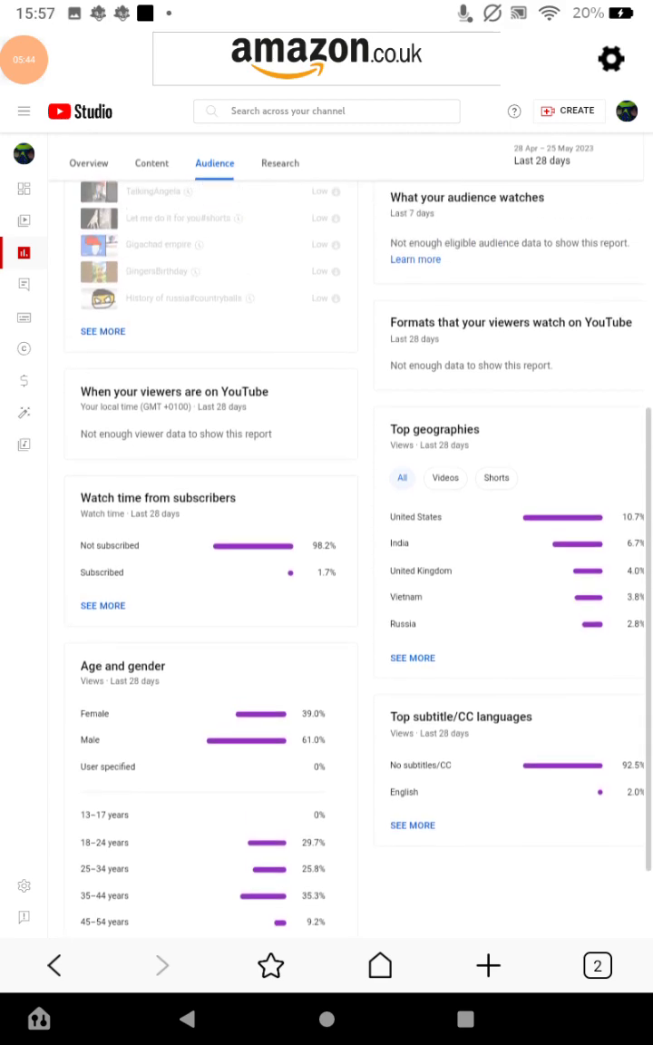
scroll("up", 3)
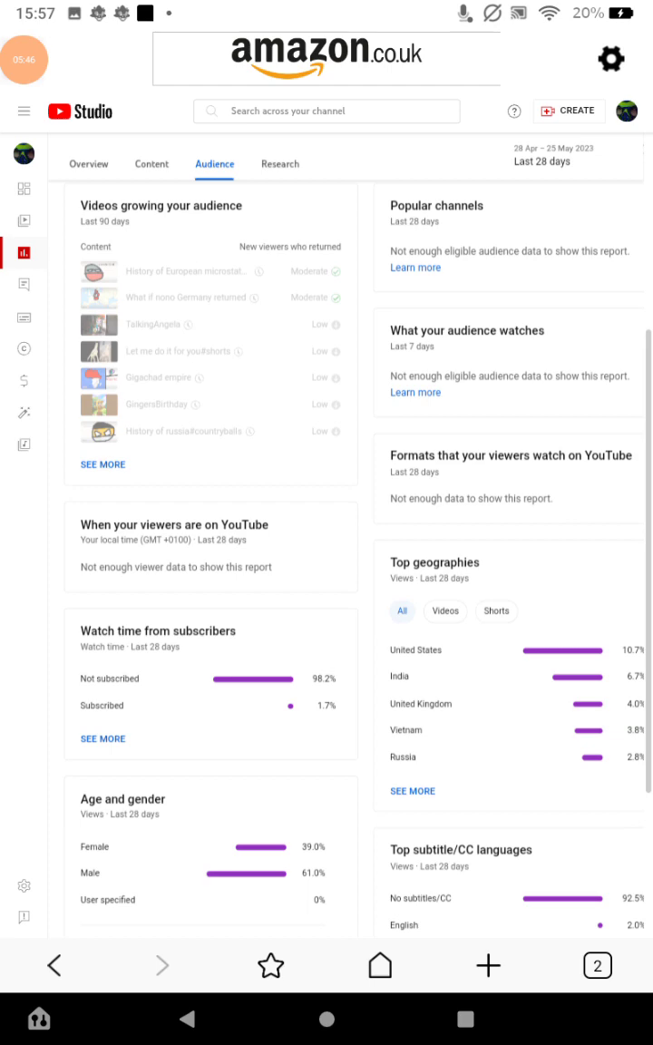
scroll("down", 3)
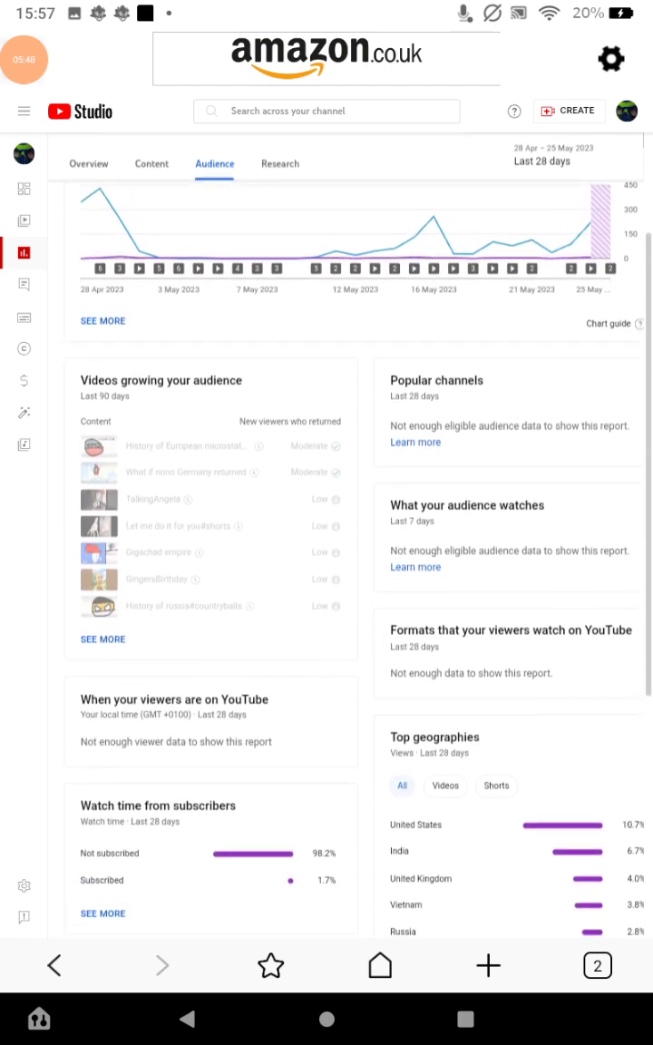
scroll("up", 3)
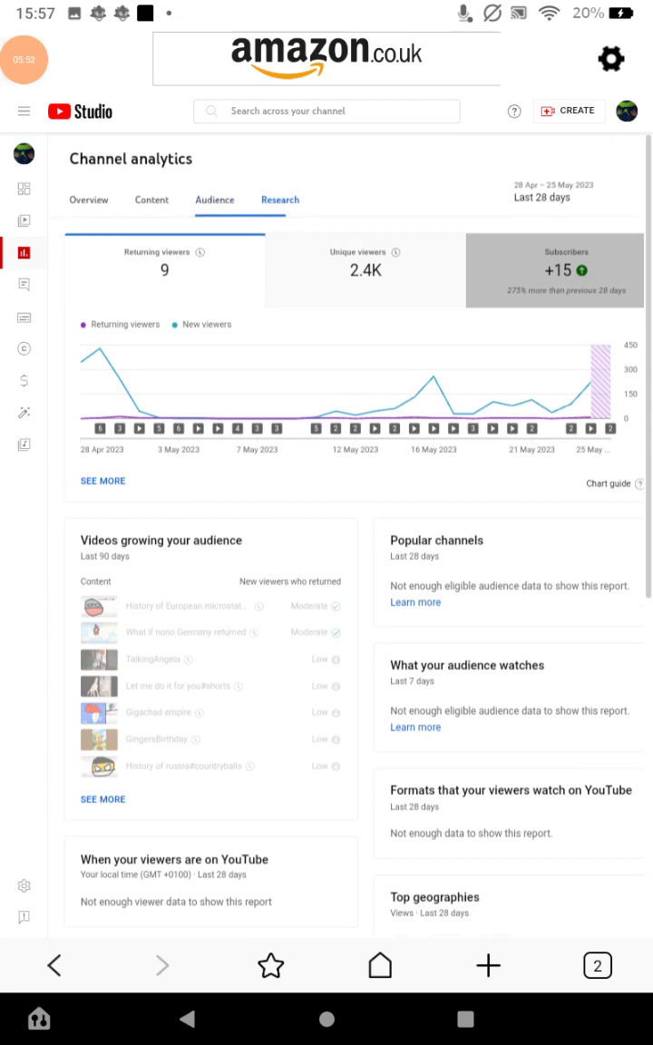
left_click(280, 200)
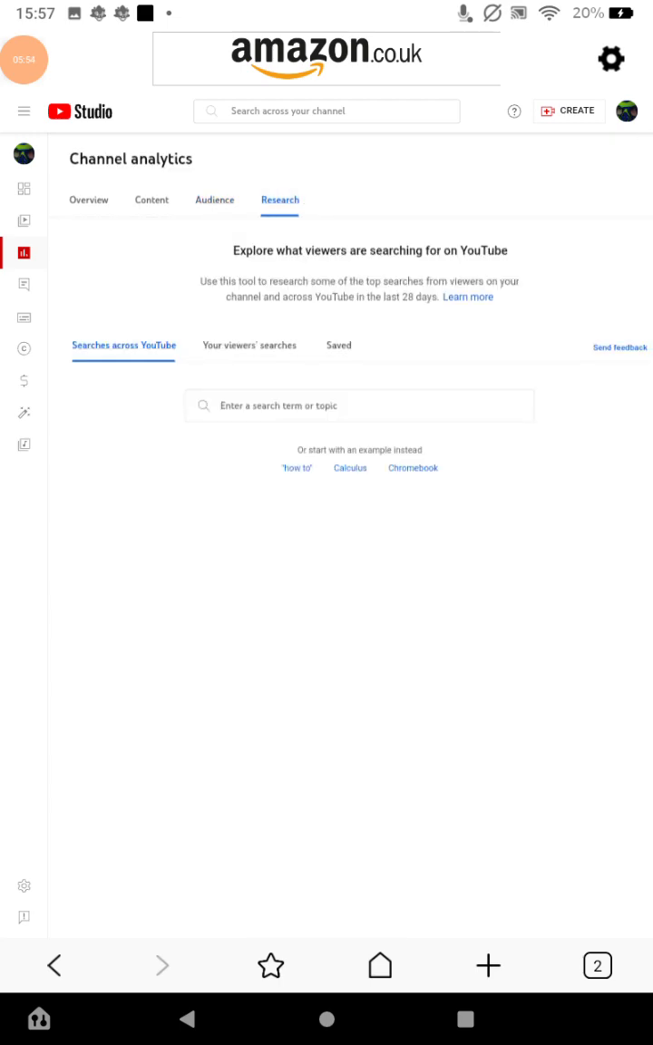
left_click(152, 199)
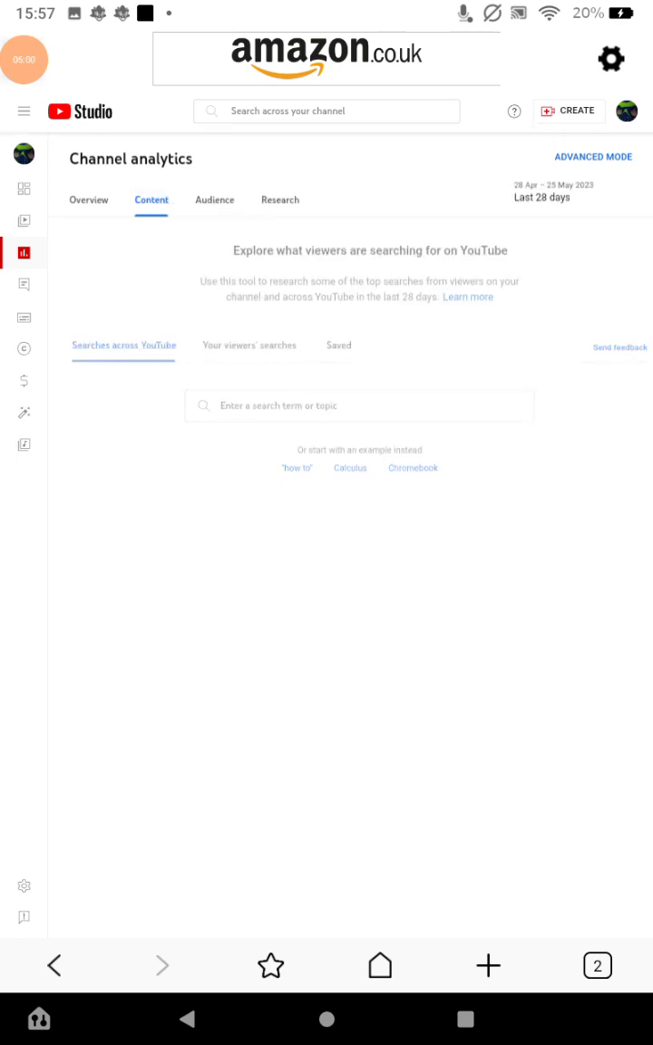
Review the Content report's key moments, traffic sources and top videos (2.9K views, 4.1% CTR)
left_click(151, 199)
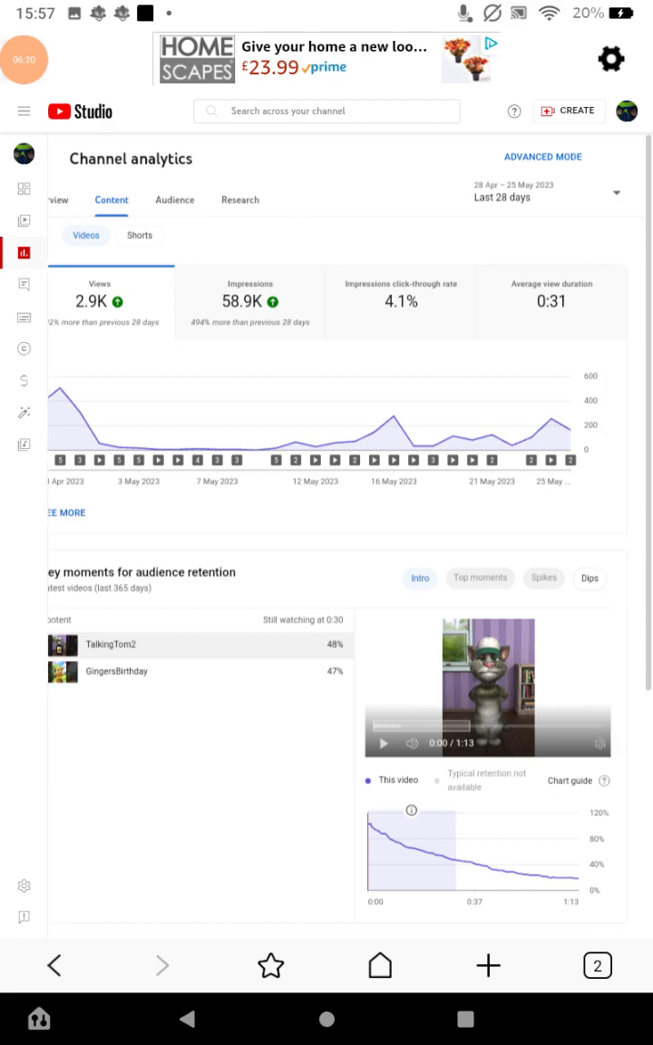
scroll("down", 3)
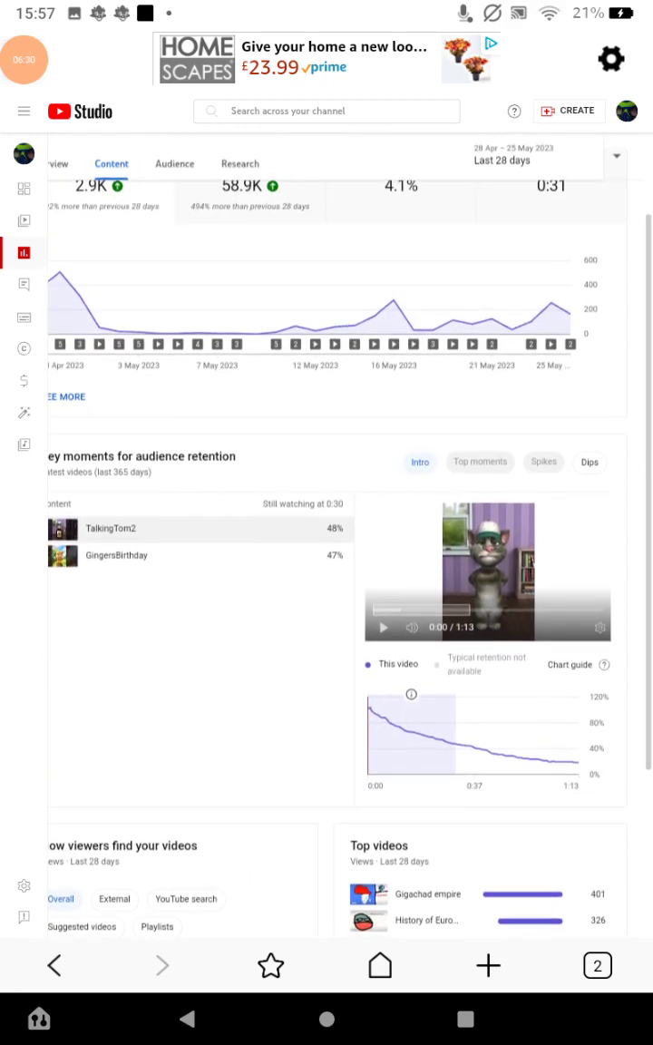
scroll("down", 3)
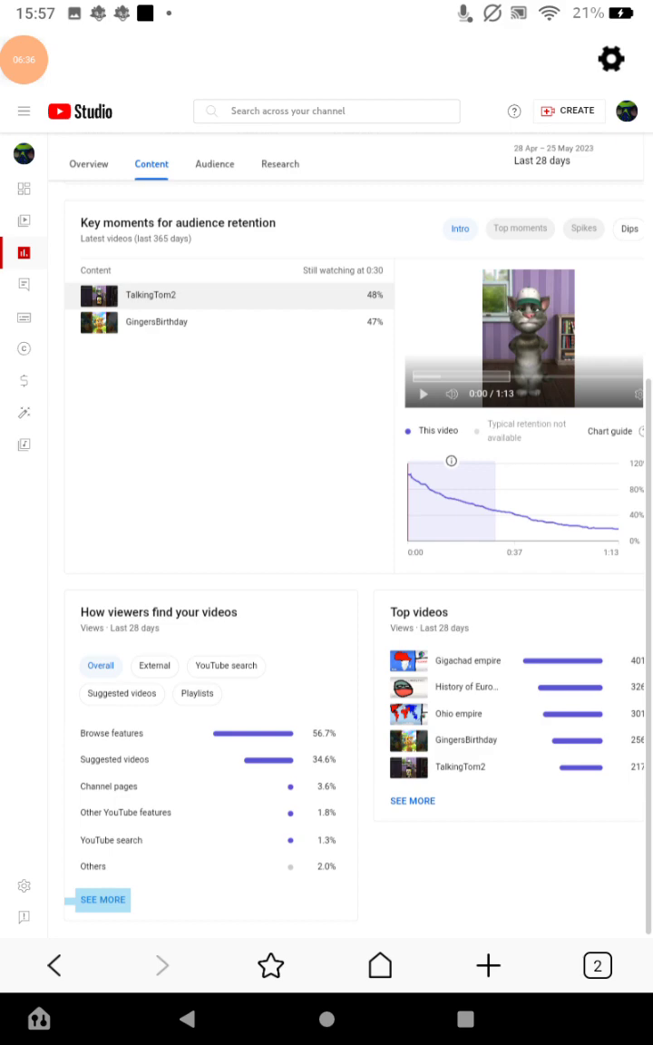
left_click(103, 899)
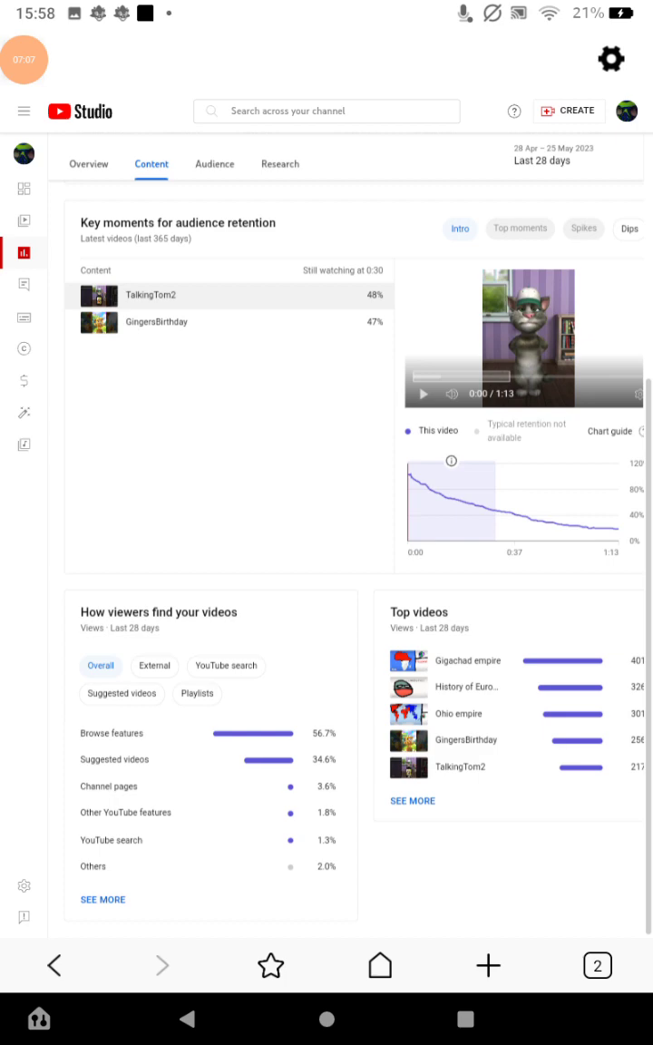
scroll("down", 3)
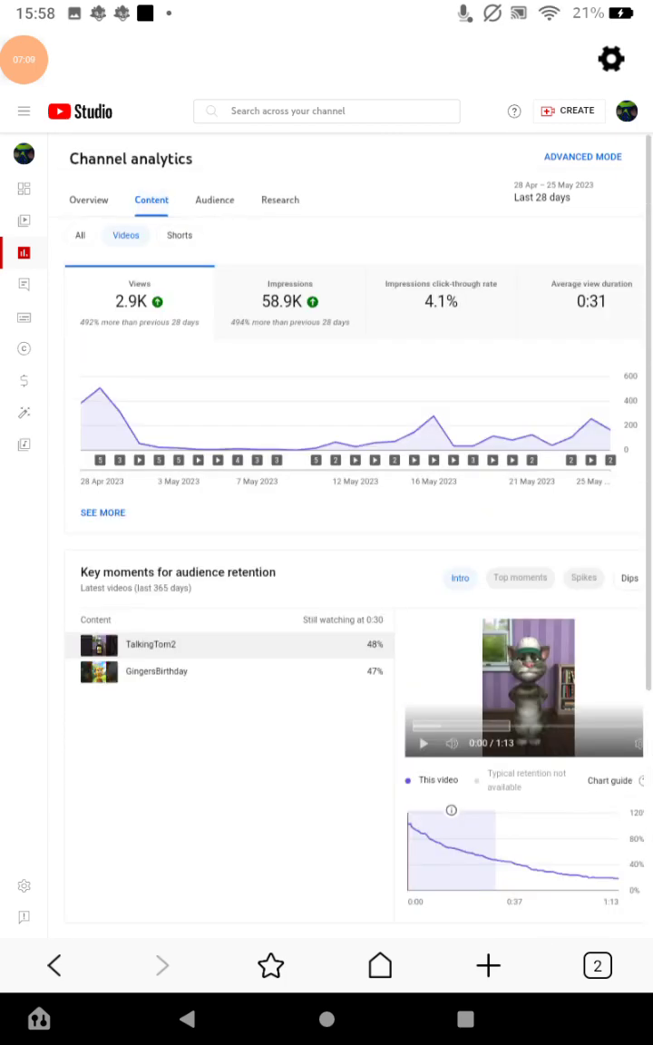
Return to the Content report and chart Impressions instead of Views for the last 28 days
left_click(88, 199)
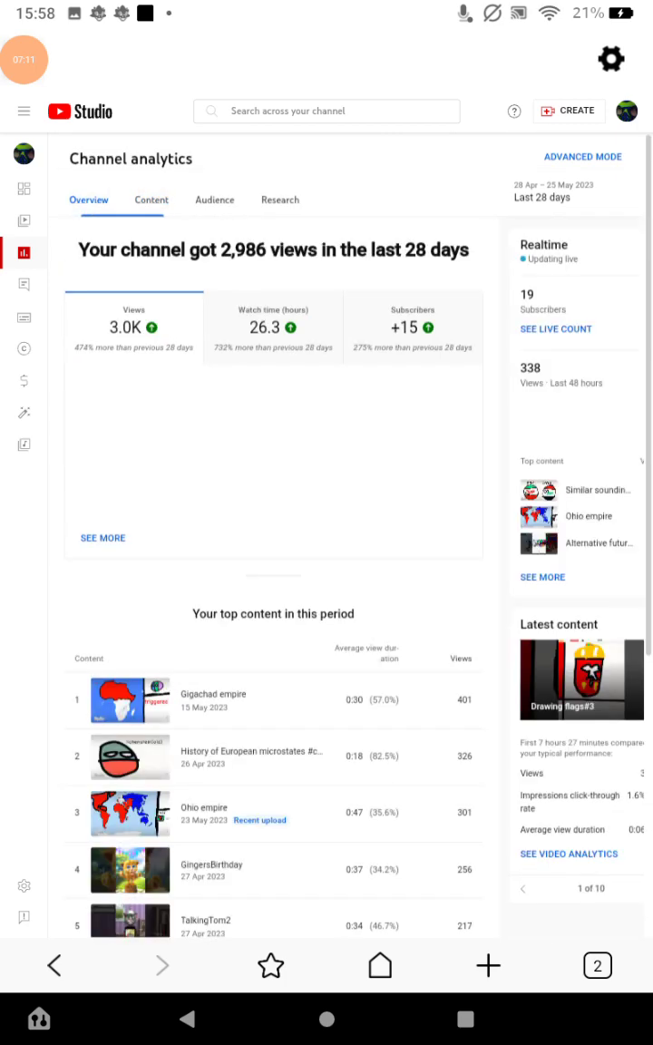
left_click(215, 200)
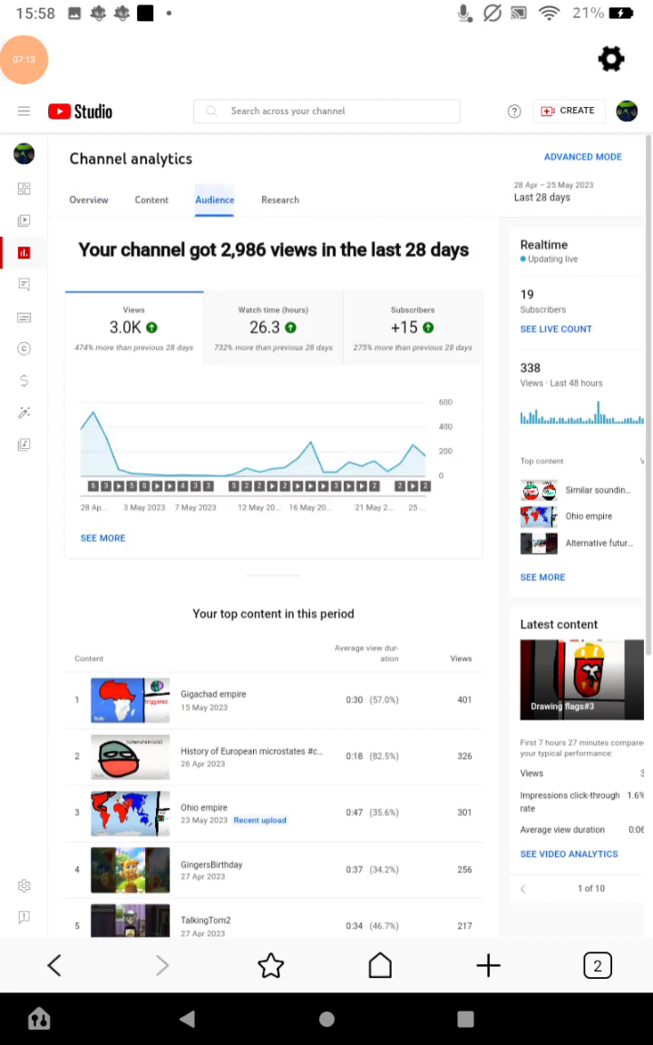
left_click(152, 199)
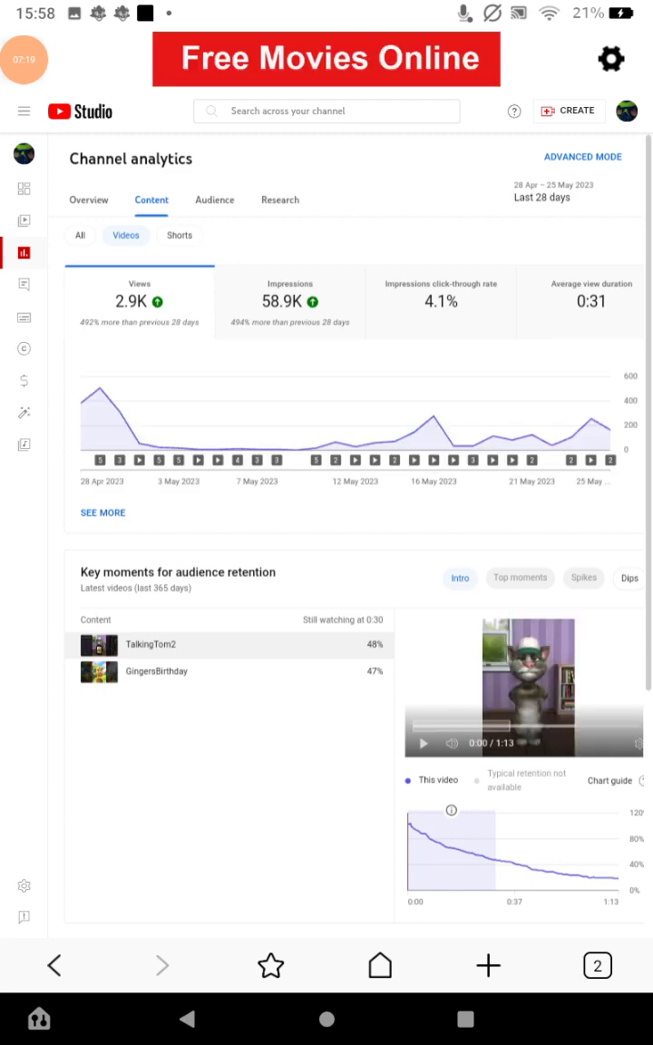
left_click(289, 302)
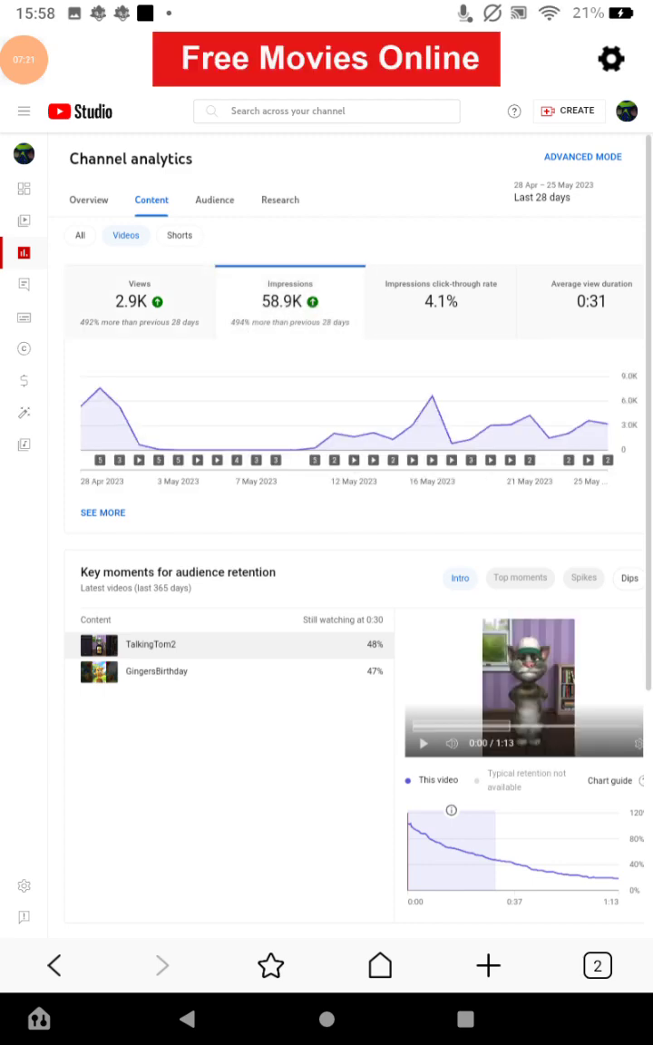